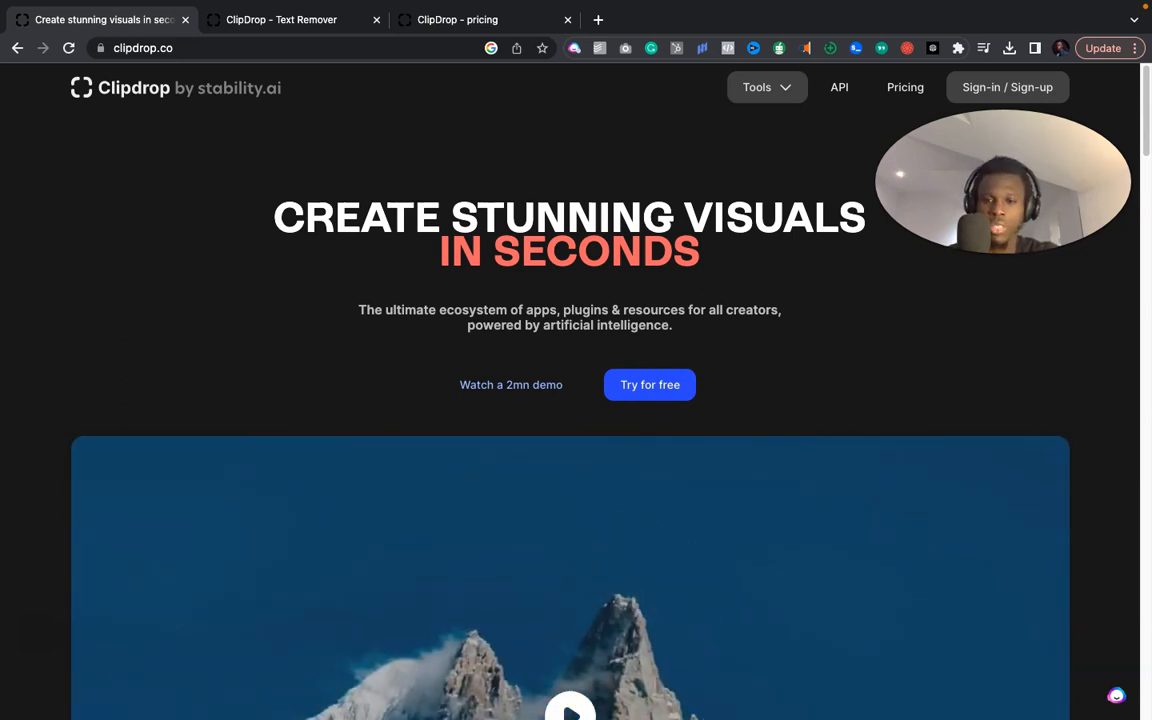
# Scroll the homepage Tools section down to the Text Remover card
pyautogui.scroll(-3)
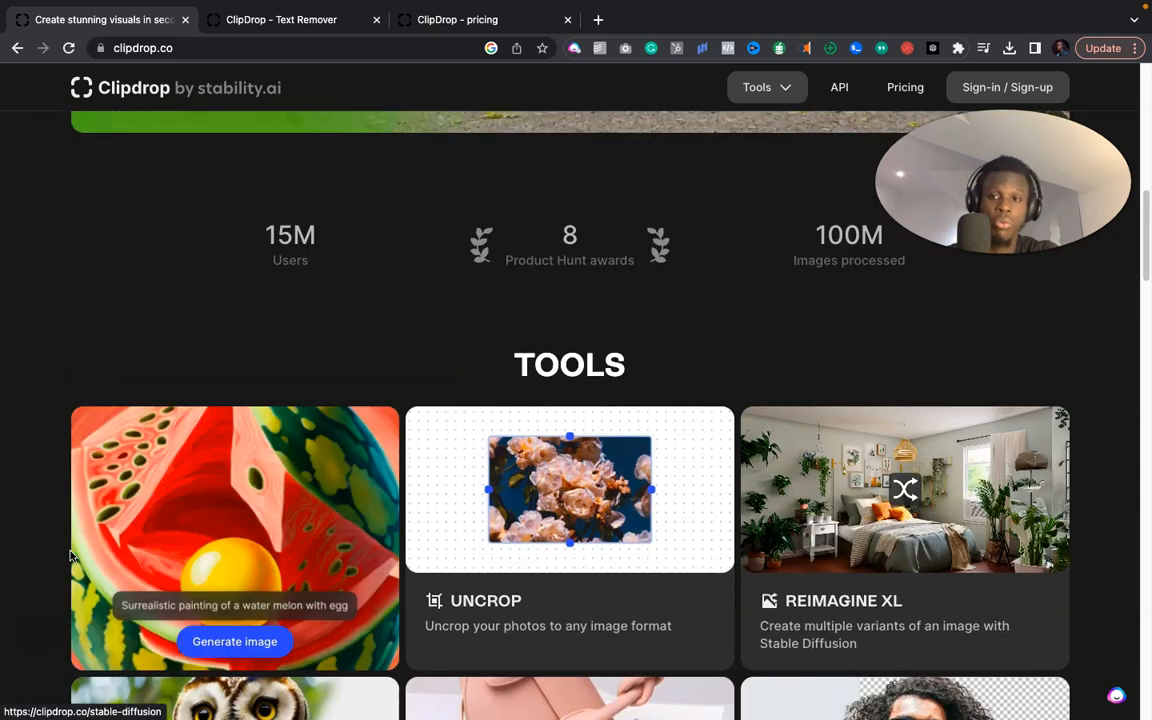
pyautogui.scroll(-3)
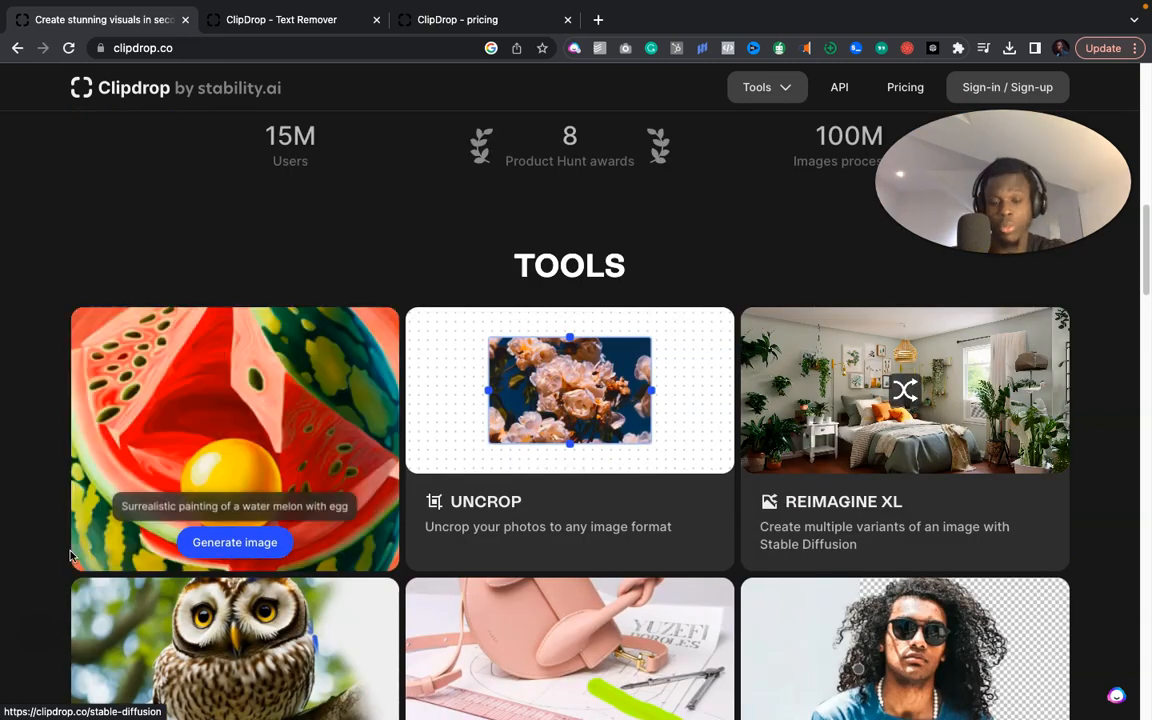
pyautogui.scroll(-3)
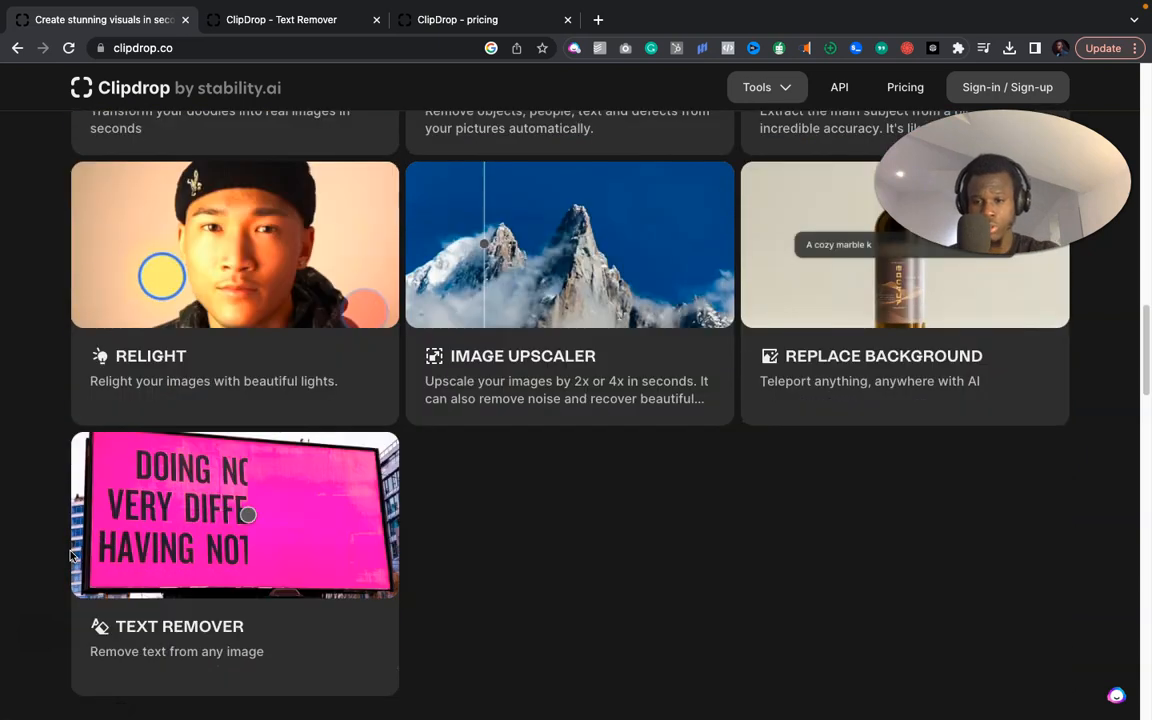
pyautogui.moveTo(340, 626)
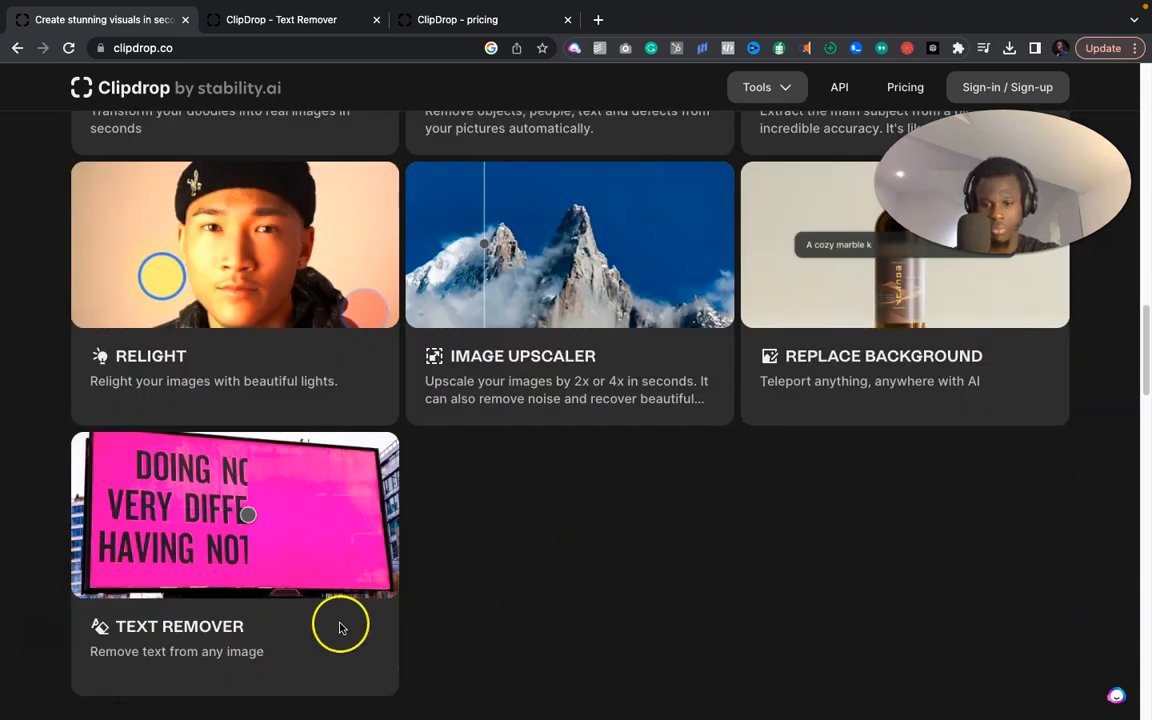
pyautogui.scroll(-3)
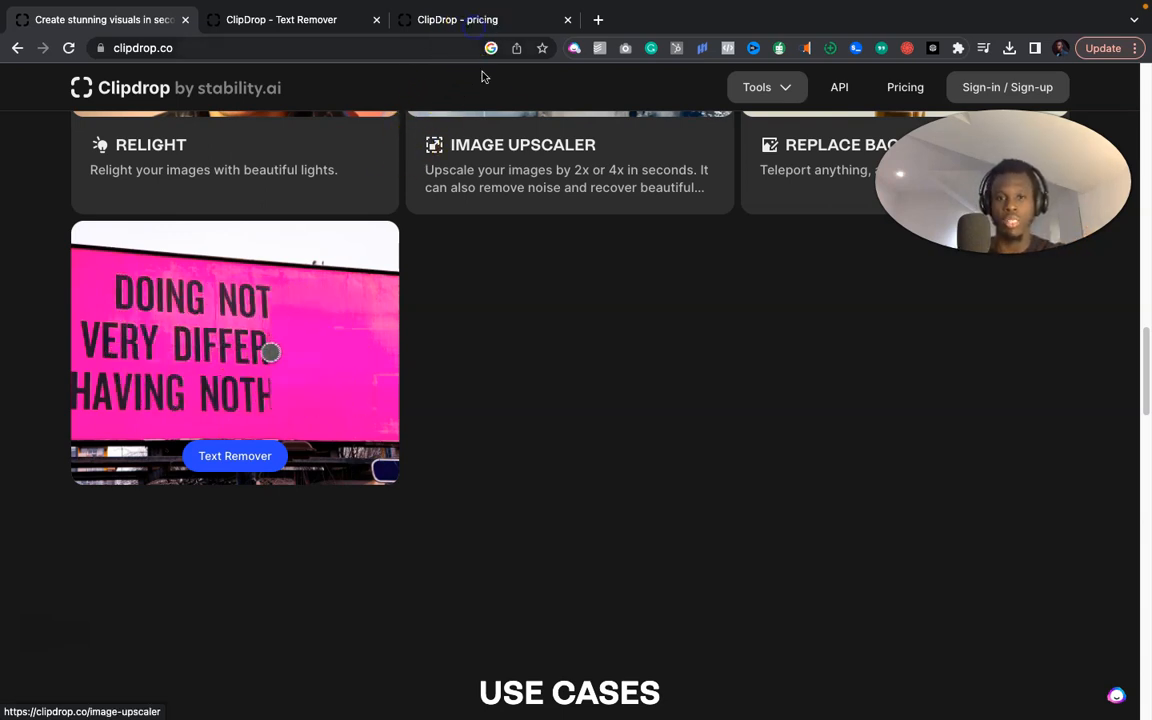
pyautogui.click(484, 20)
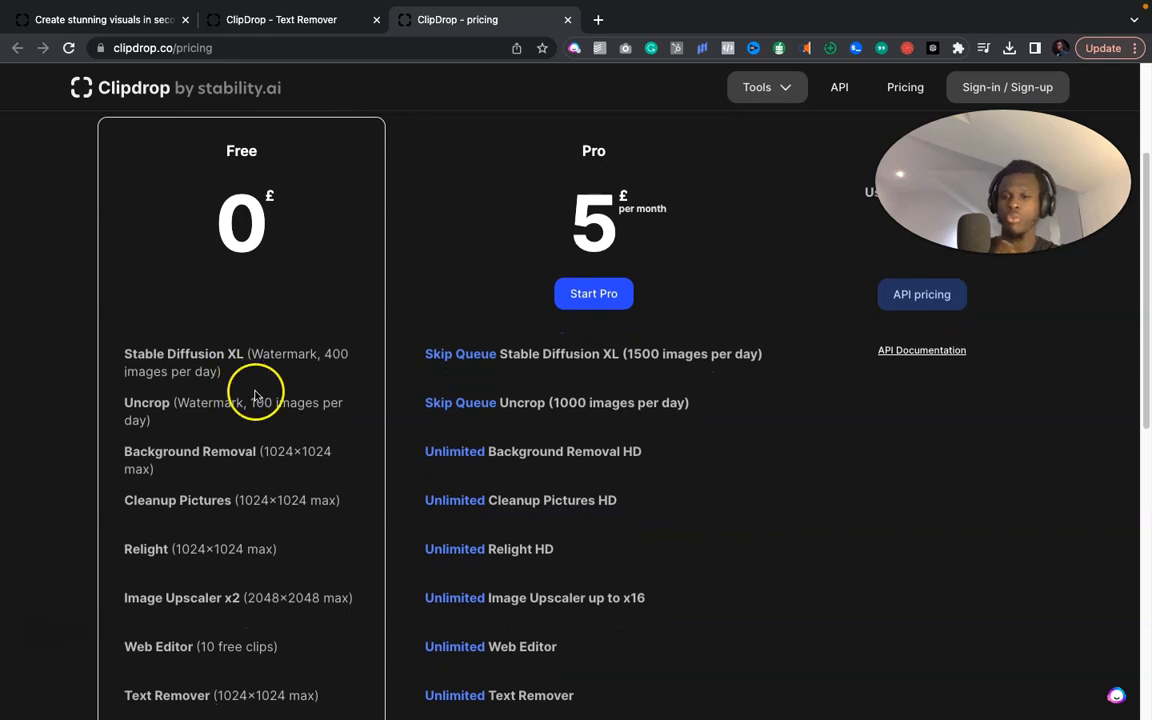
pyautogui.moveTo(216, 444)
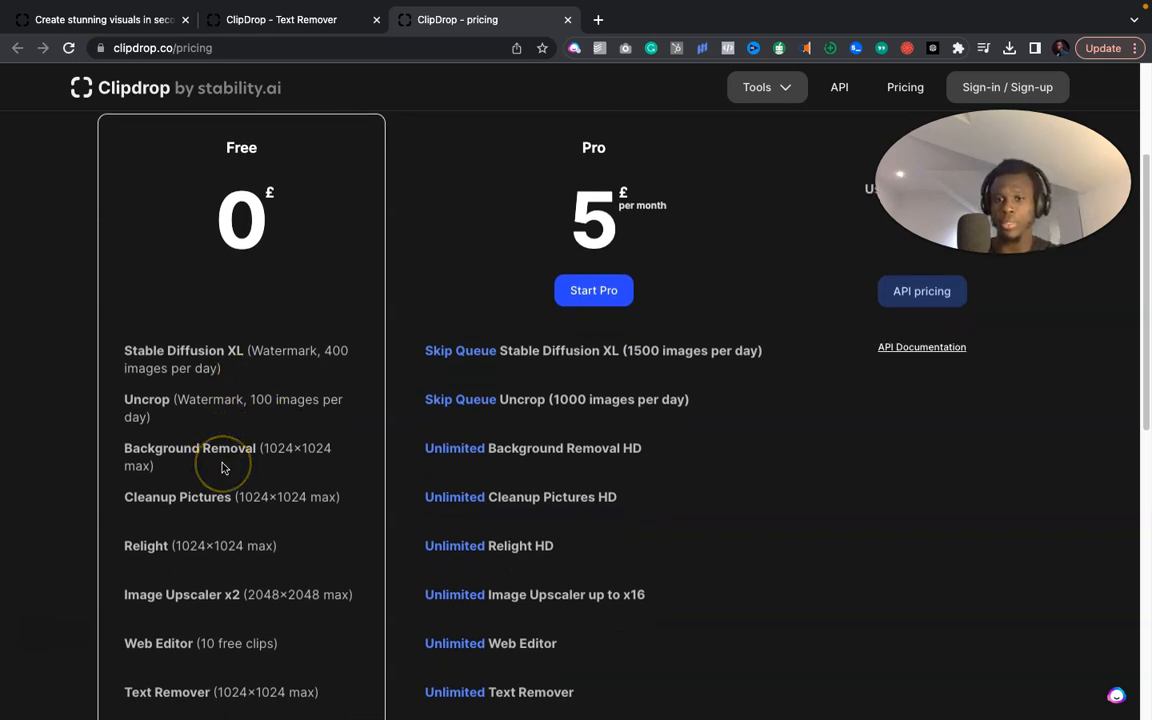
pyautogui.scroll(-3)
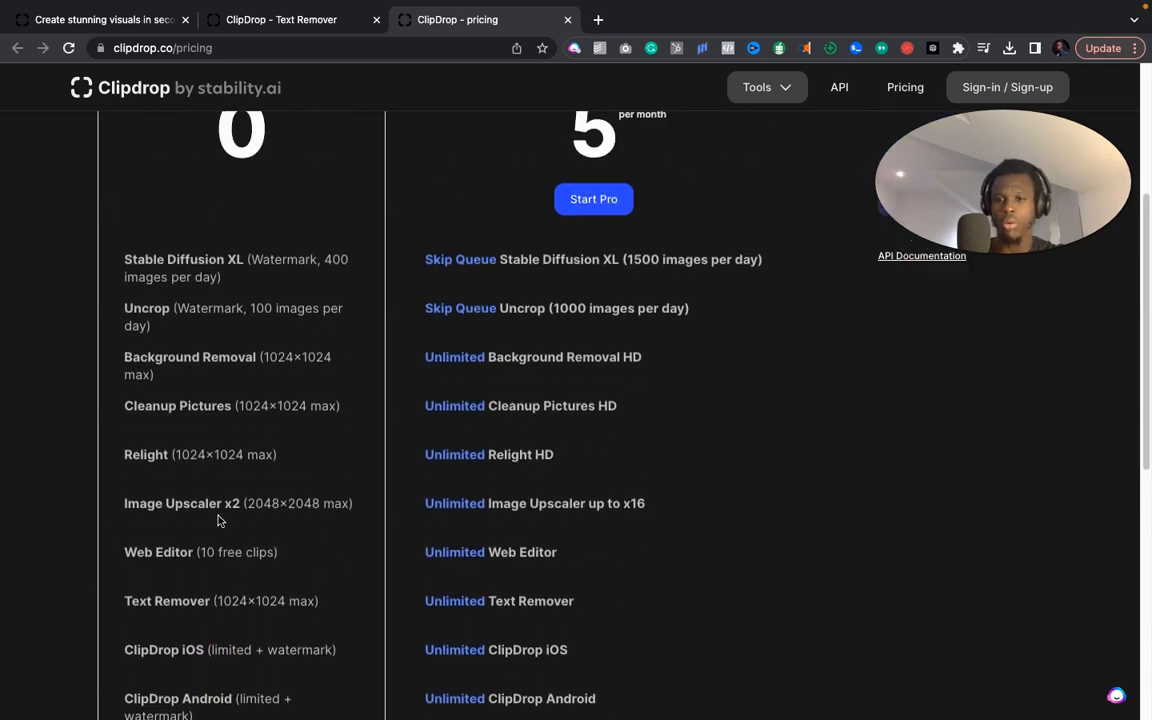
pyautogui.scroll(3)
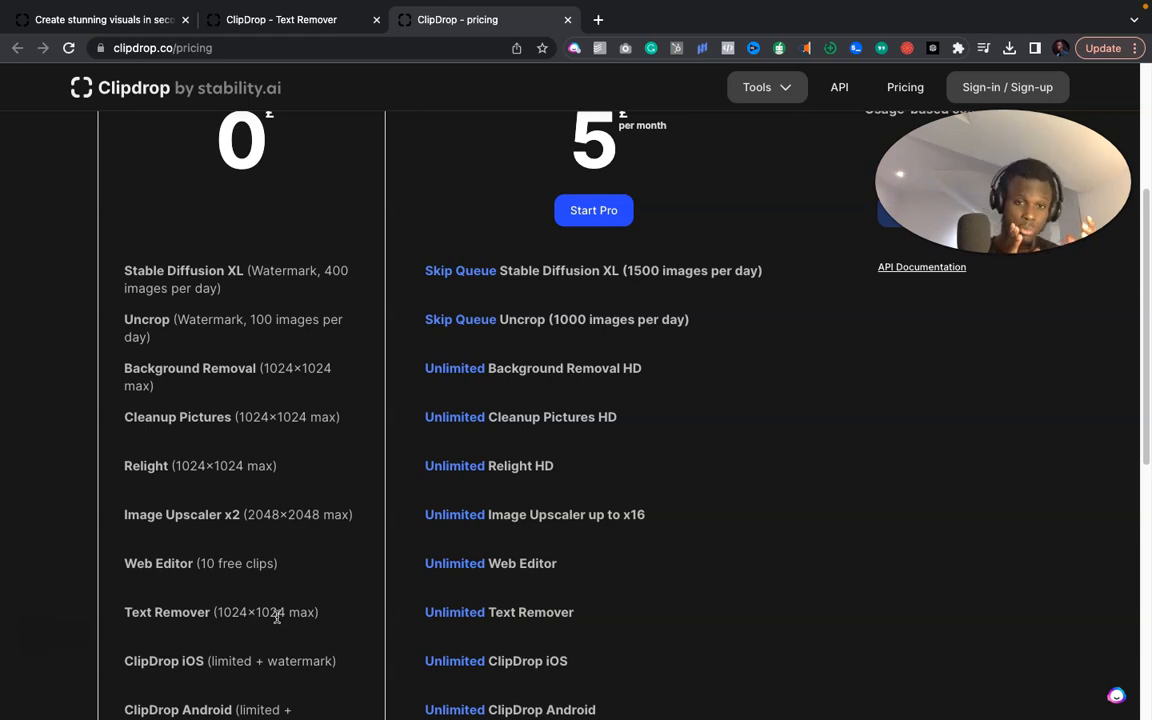
pyautogui.moveTo(630, 620)
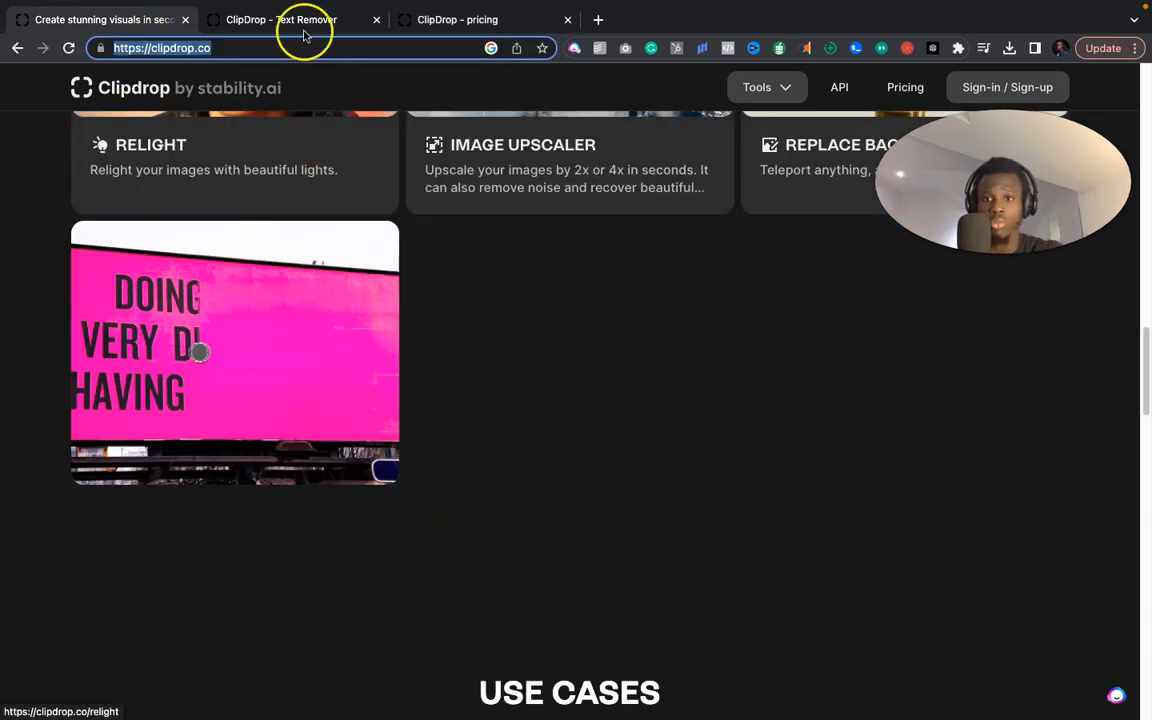
# Select the Burger King billboard JPEG from Downloads in the Text Remover drop zone
pyautogui.click(280, 20)
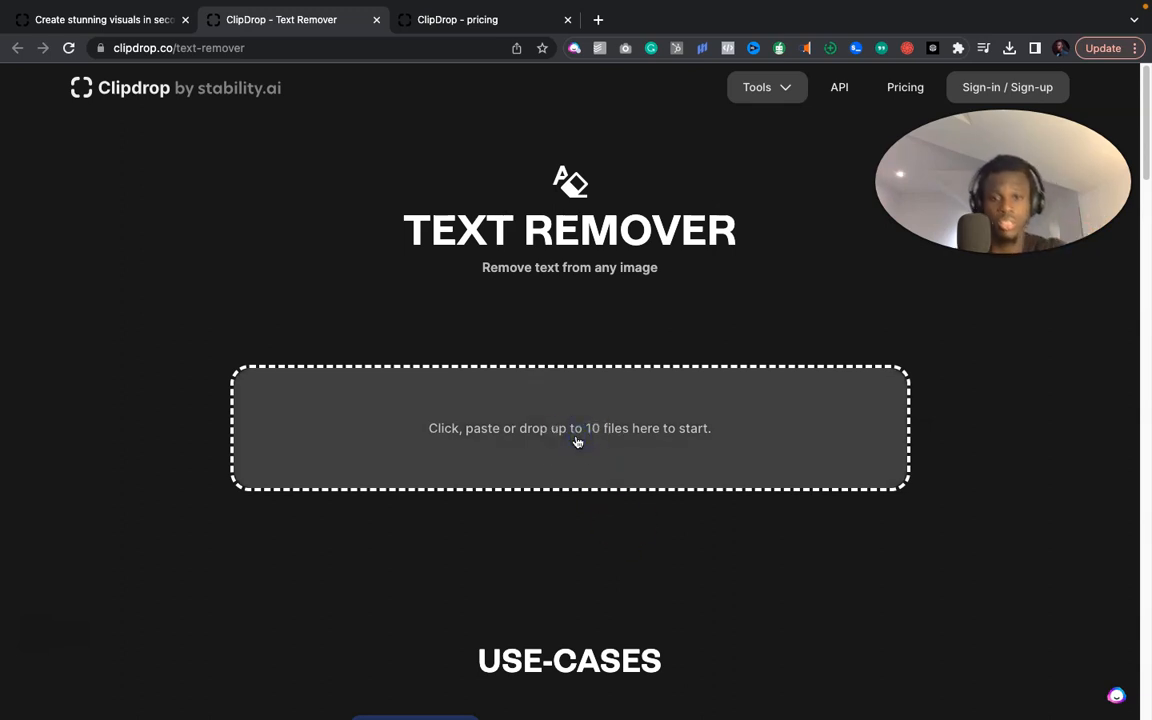
pyautogui.moveTo(480, 296)
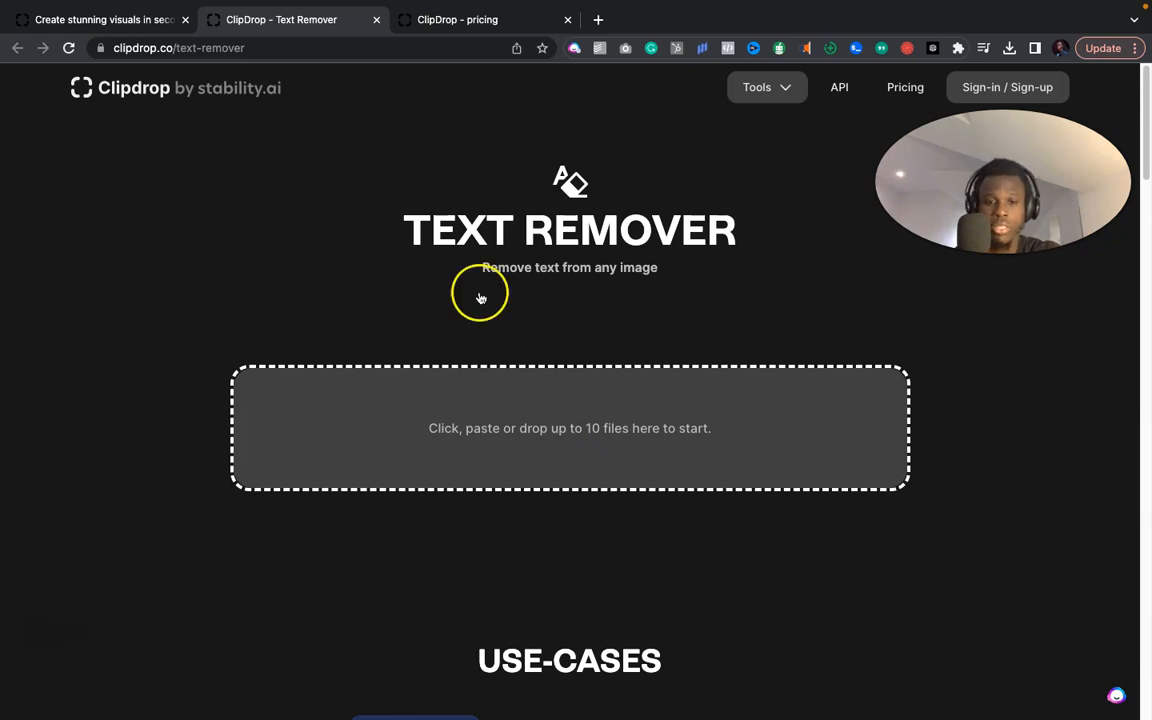
pyautogui.click(568, 428)
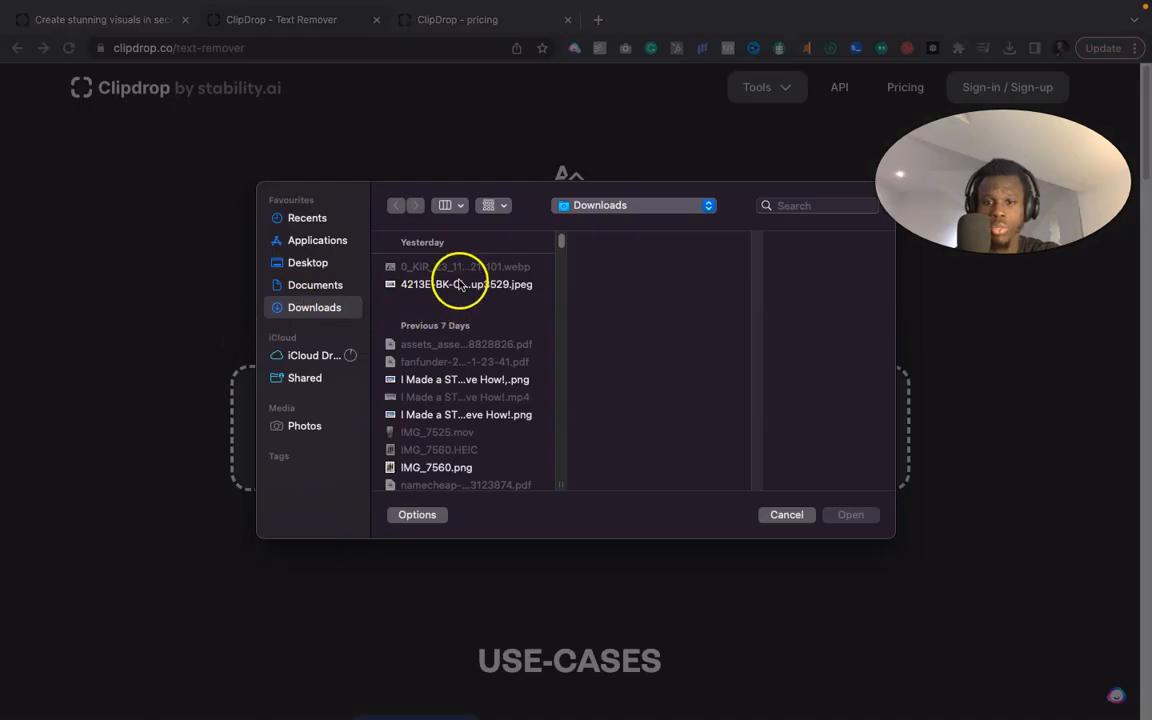
pyautogui.click(466, 284)
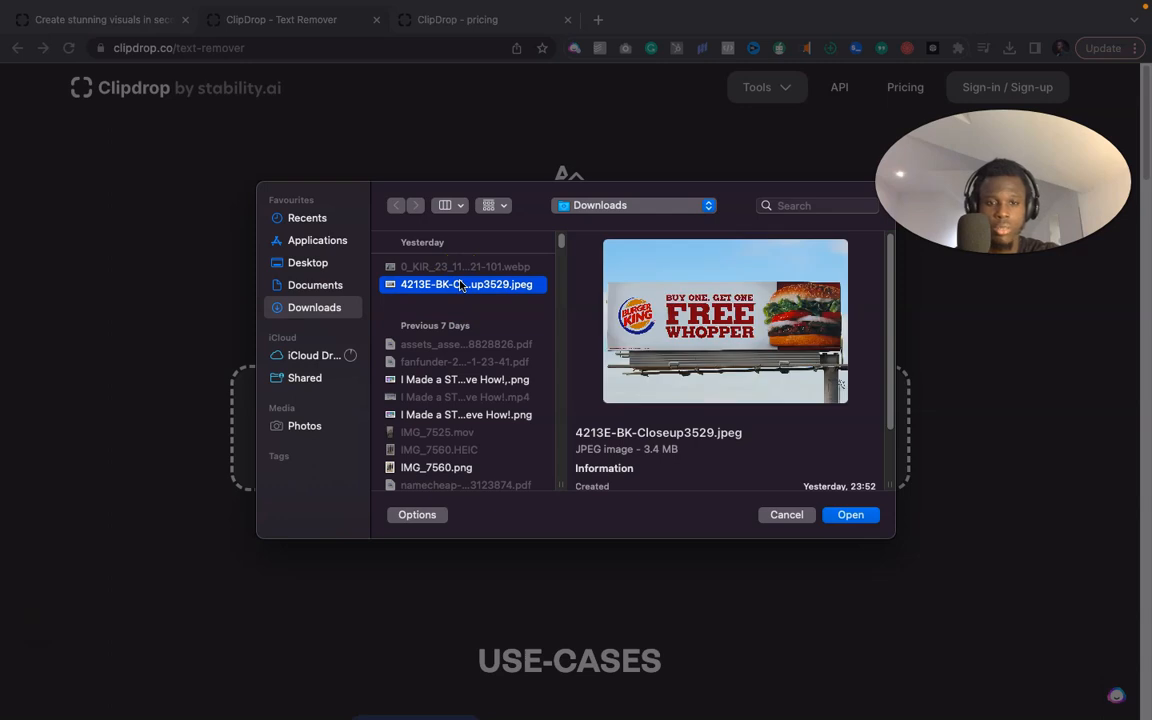
# Upload the chosen billboard photo to the Text Remover
pyautogui.click(850, 514)
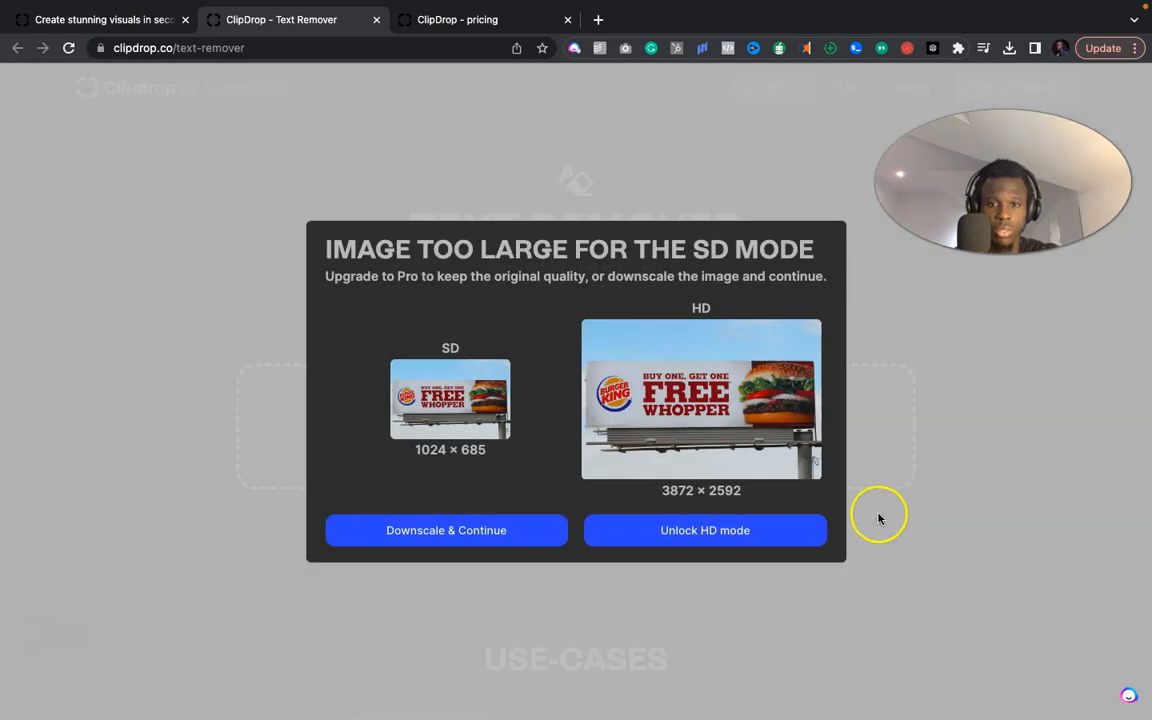
pyautogui.moveTo(672, 494)
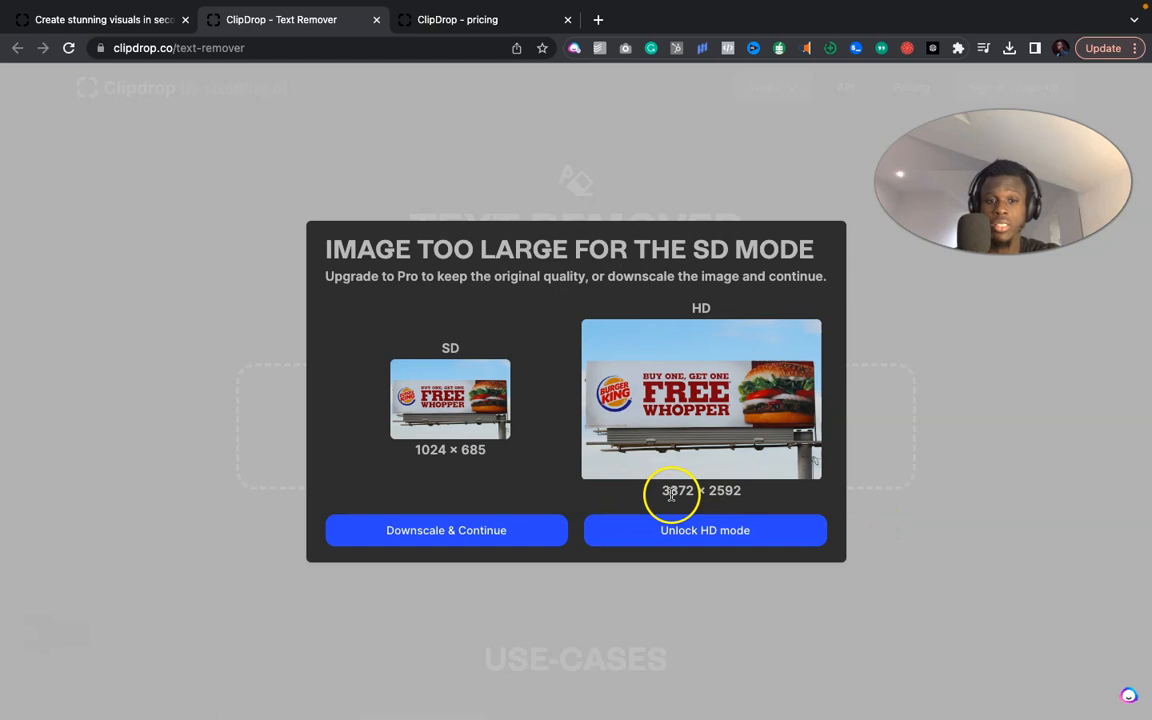
pyautogui.moveTo(470, 482)
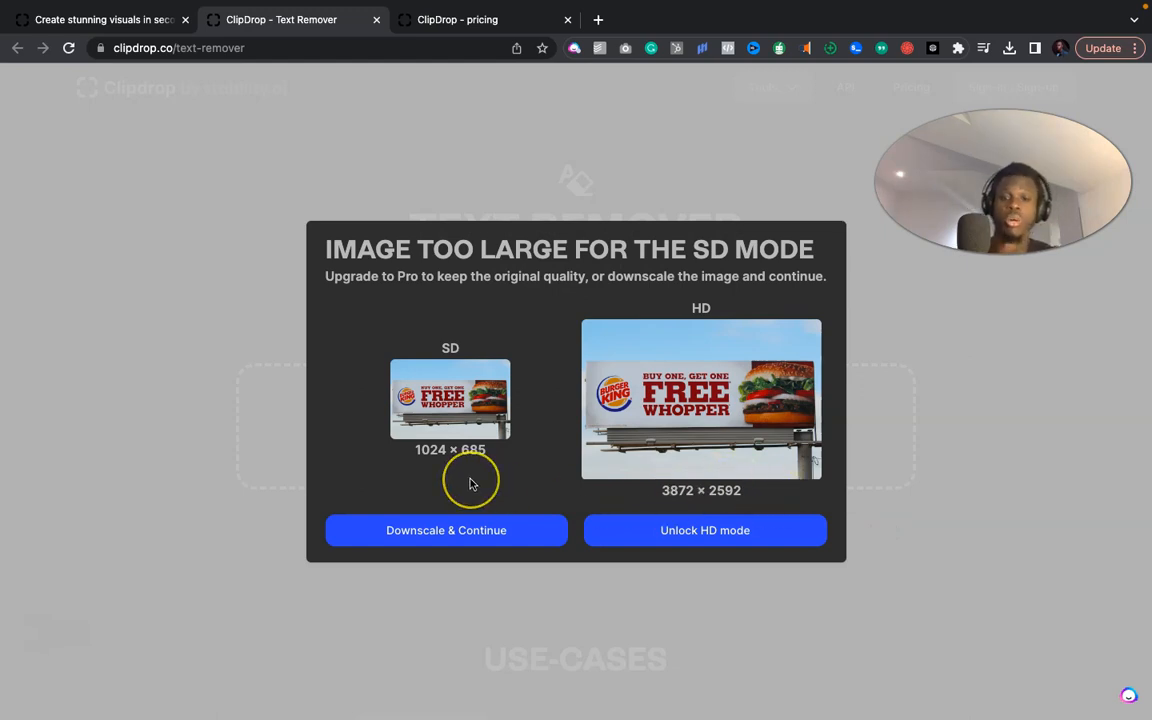
pyautogui.moveTo(468, 468)
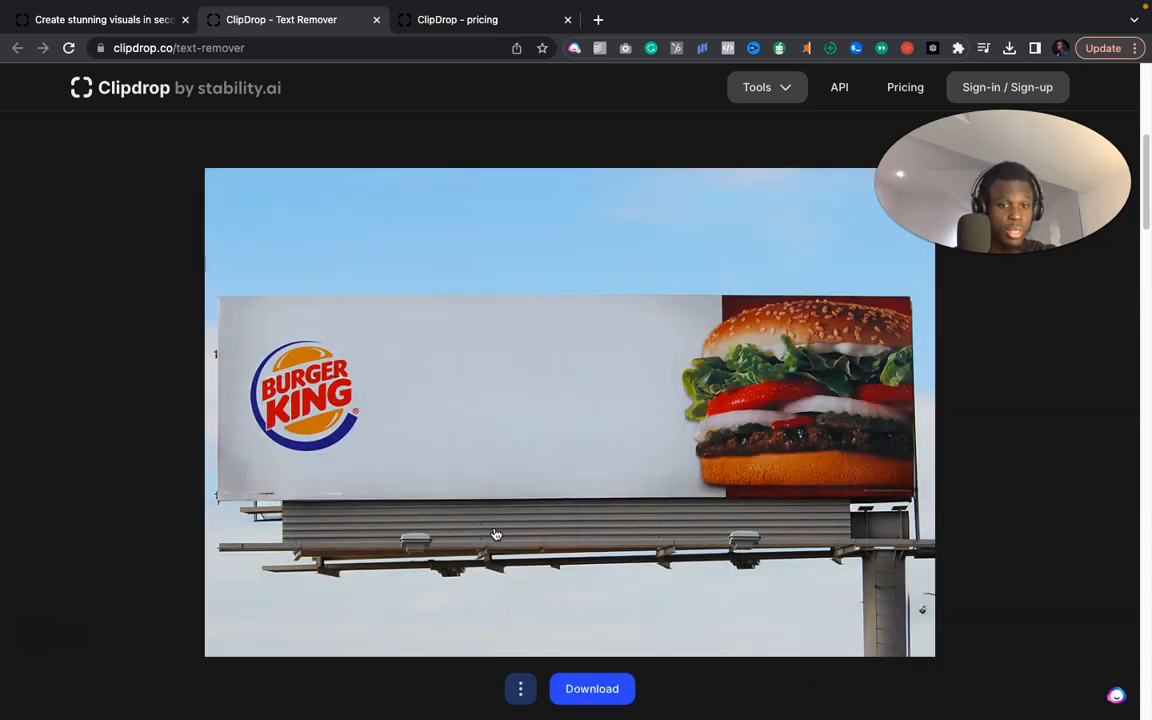
pyautogui.moveTo(496, 664)
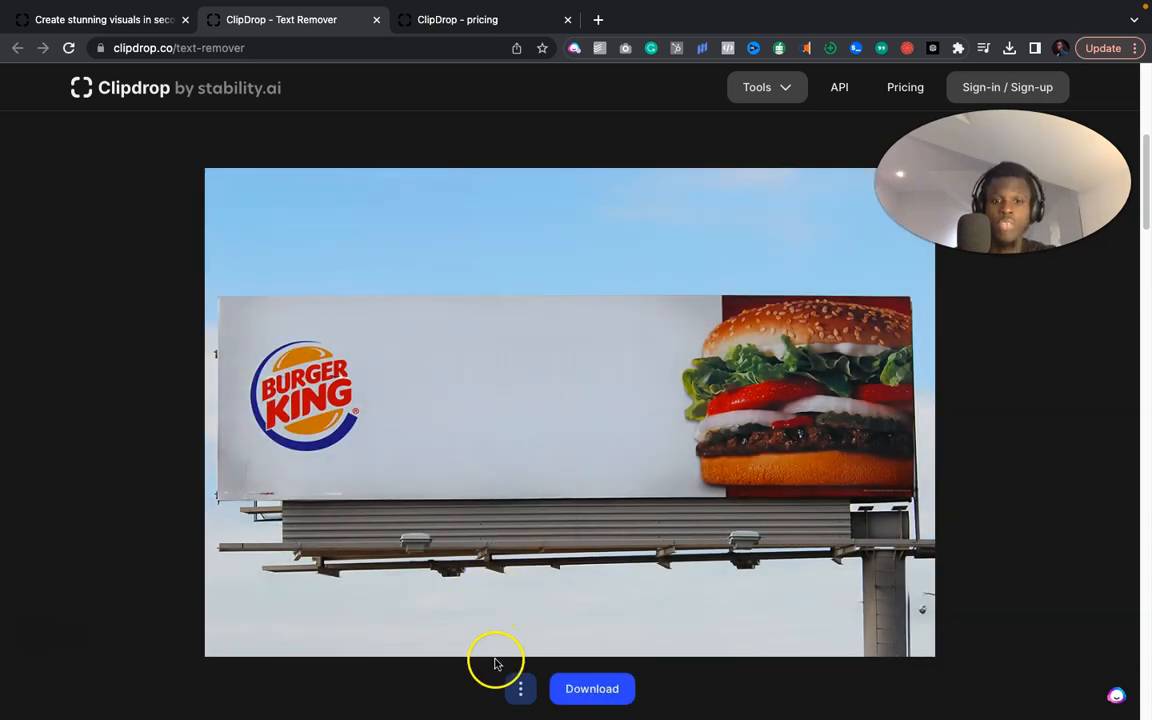
# Show the menu of further tools beside the Download button
pyautogui.click(520, 688)
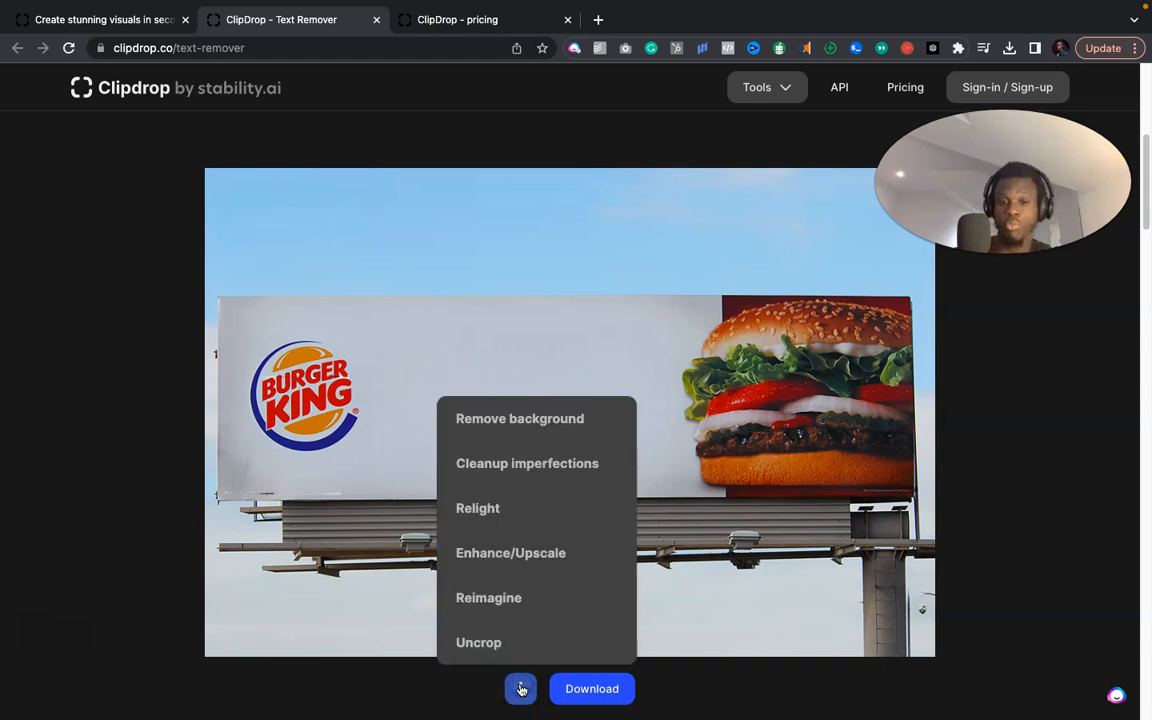
pyautogui.moveTo(548, 508)
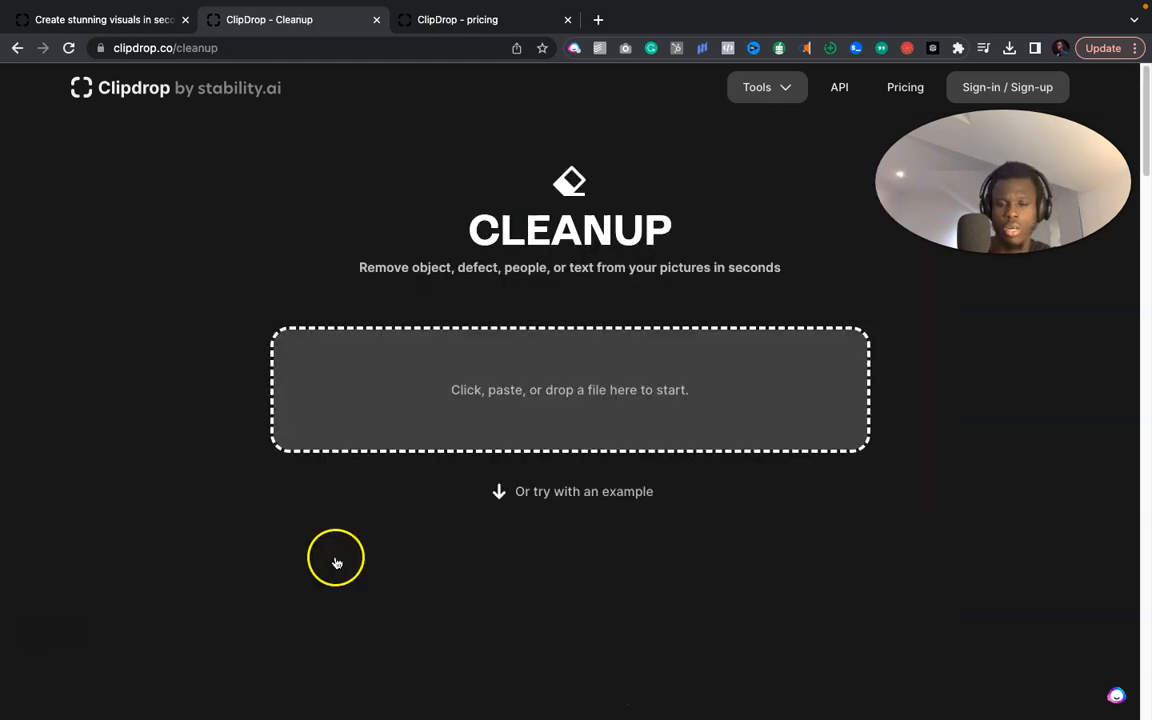
# Load the billboard into Cleanup, brush over the Burger King logo and clean it
pyautogui.click(568, 388)
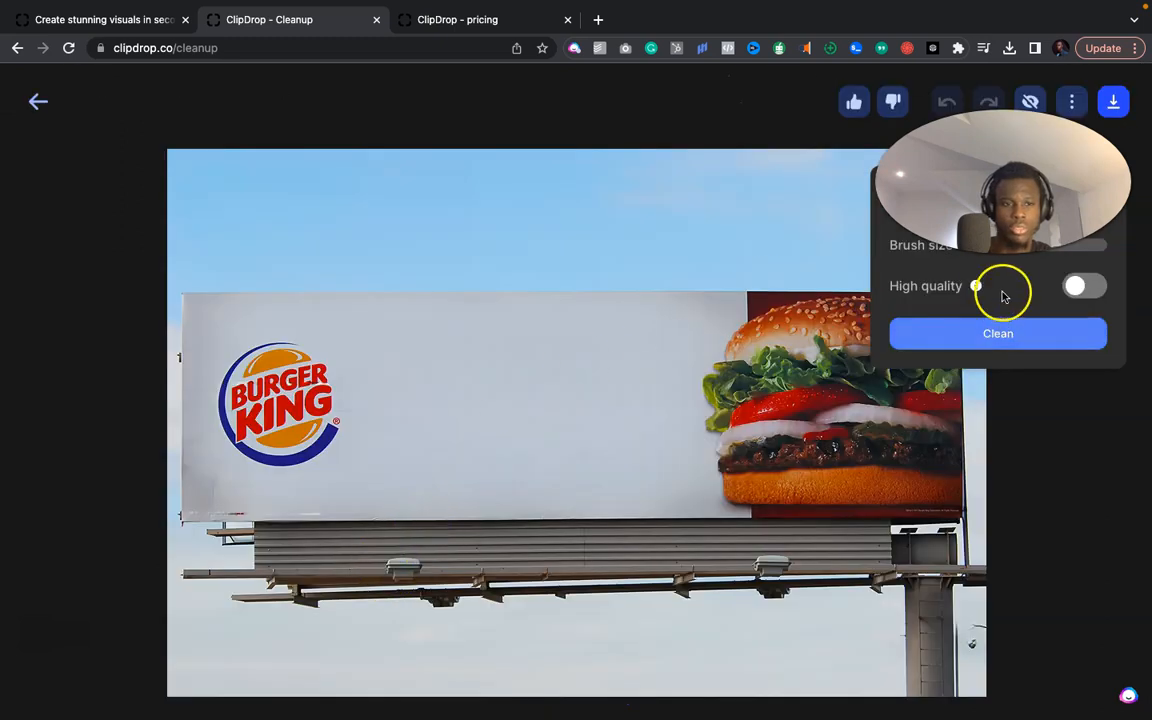
pyautogui.moveTo(1022, 264)
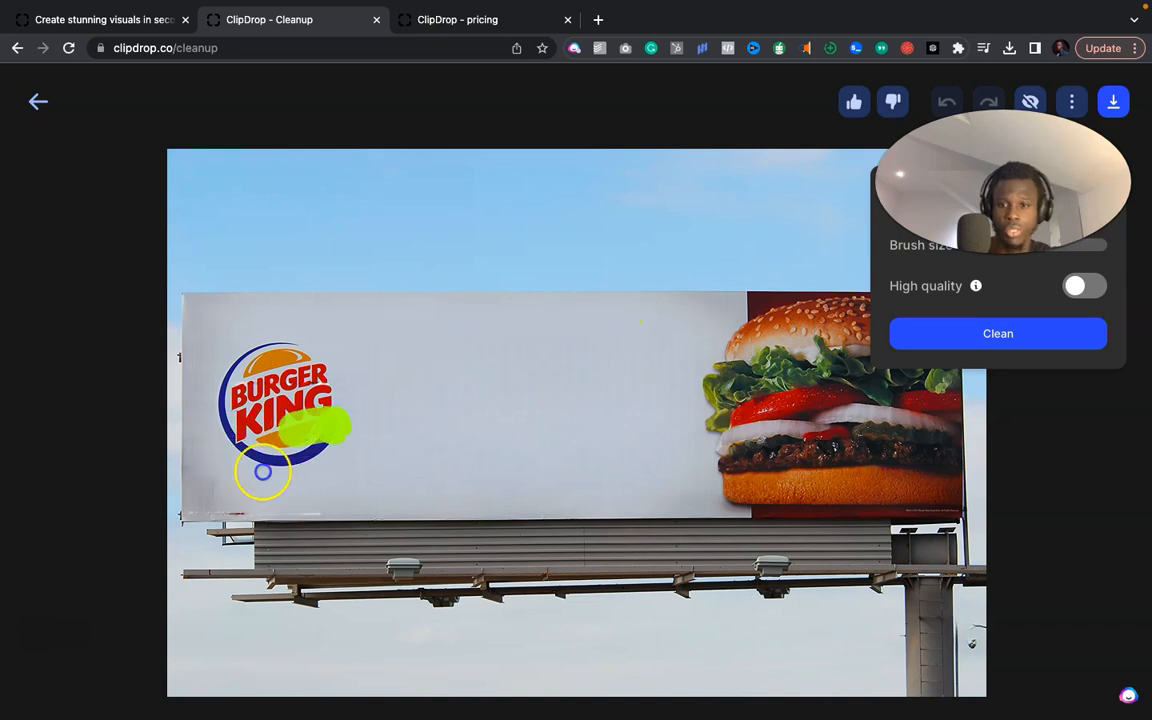
pyautogui.moveTo(264, 476); pyautogui.dragTo(280, 350)
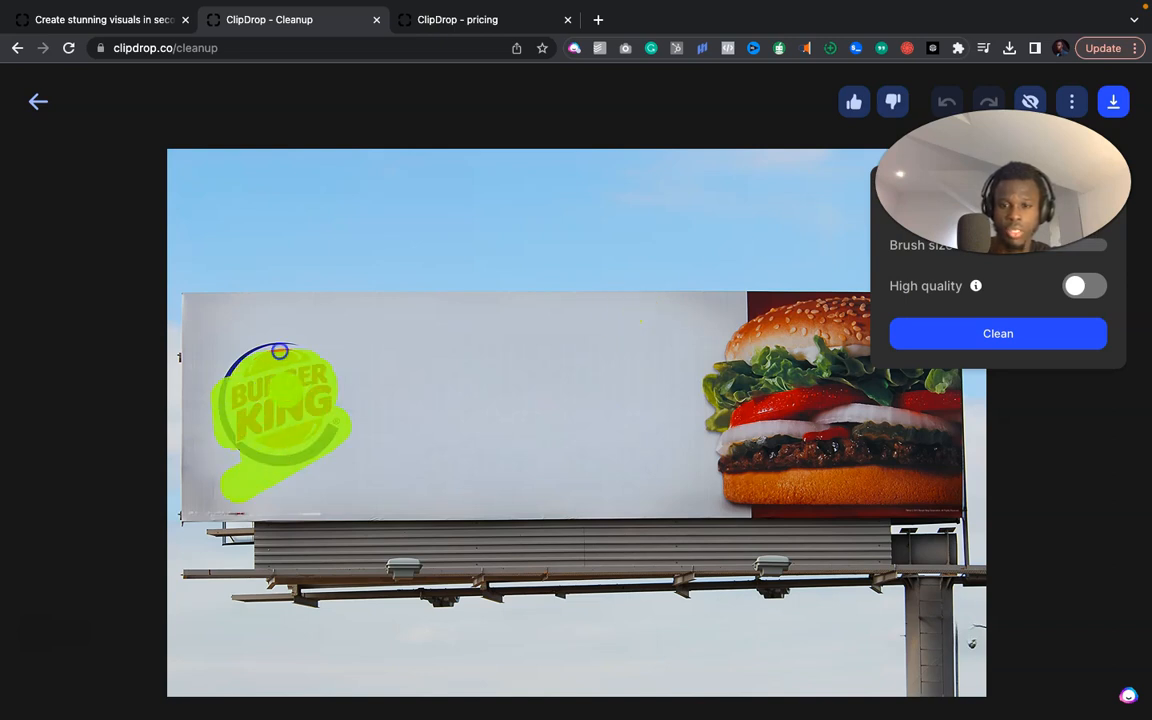
pyautogui.click(946, 100)
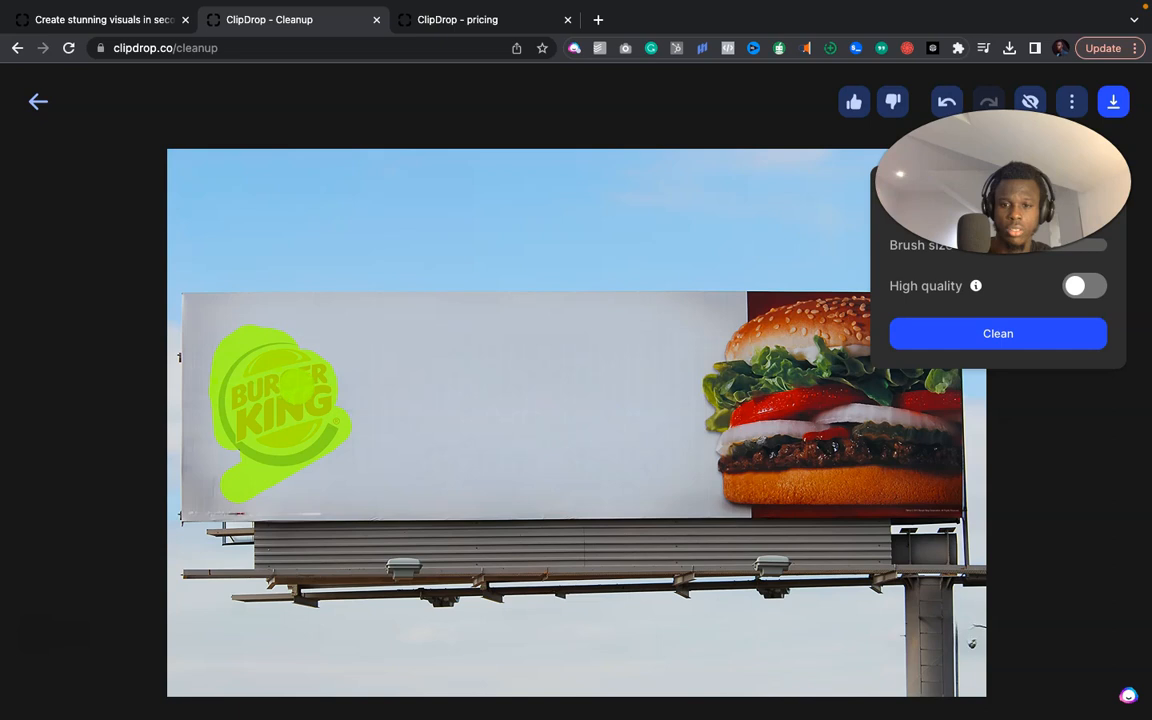
pyautogui.click(996, 332)
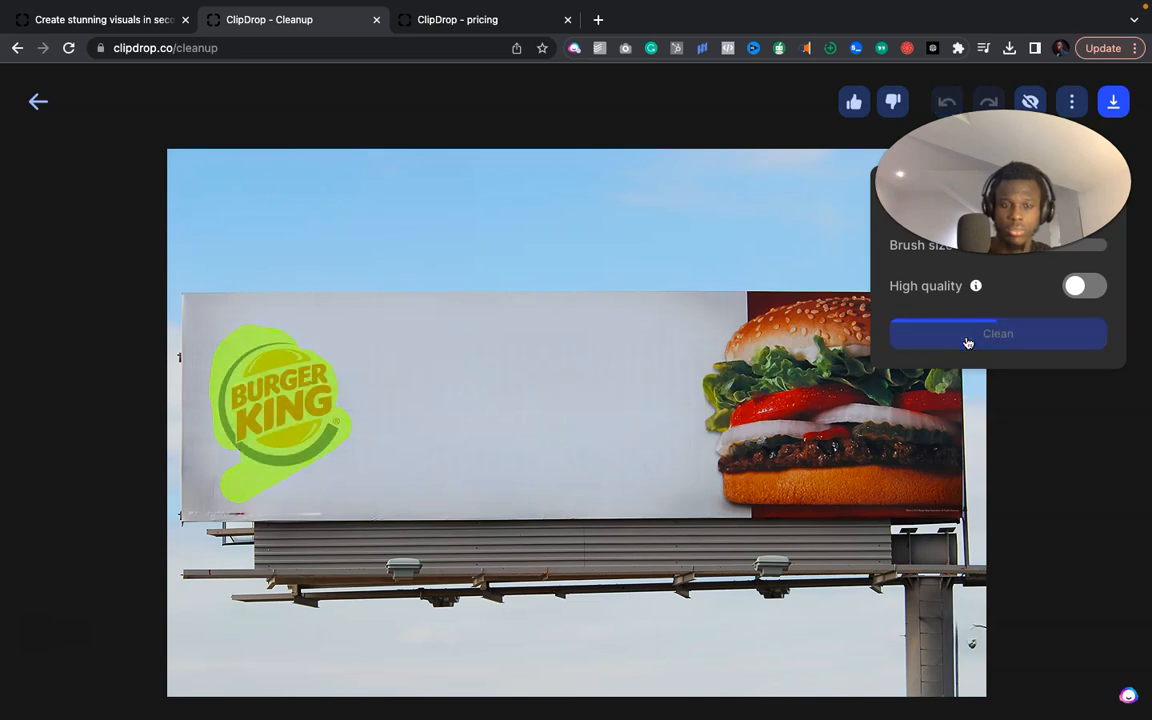
pyautogui.click(996, 332)
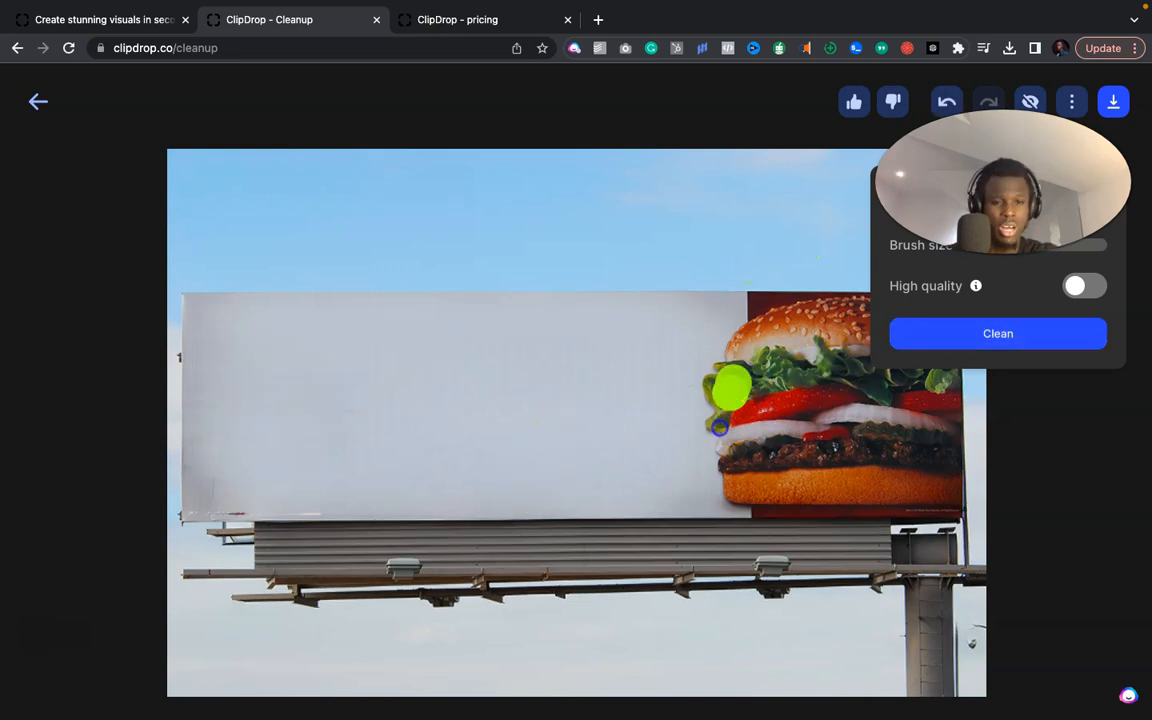
# Brush the logo remnant beside the burger and clean it away
pyautogui.moveTo(730, 390); pyautogui.dragTo(750, 450)
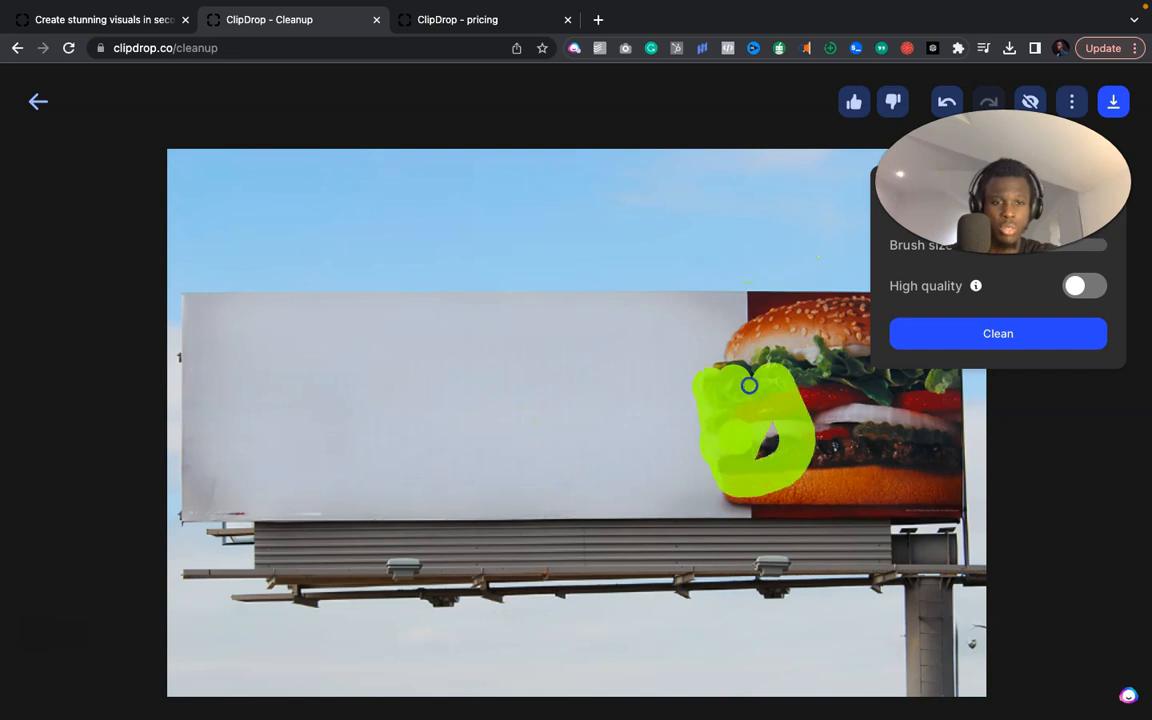
pyautogui.click(996, 332)
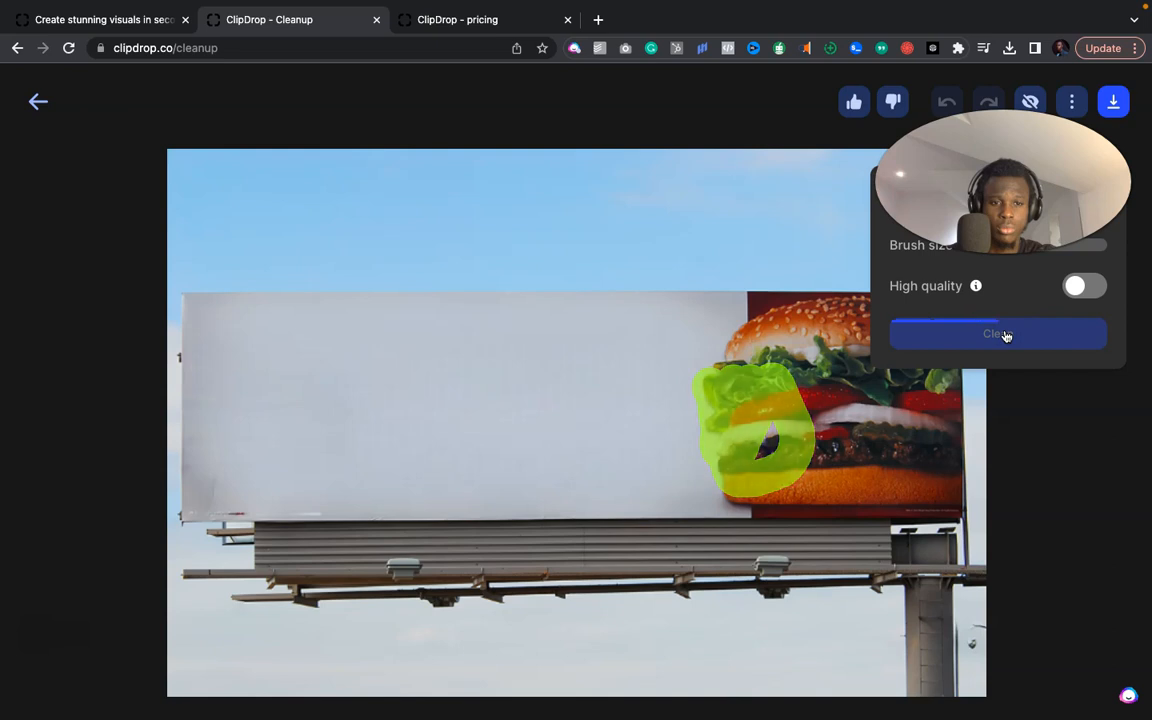
pyautogui.click(996, 332)
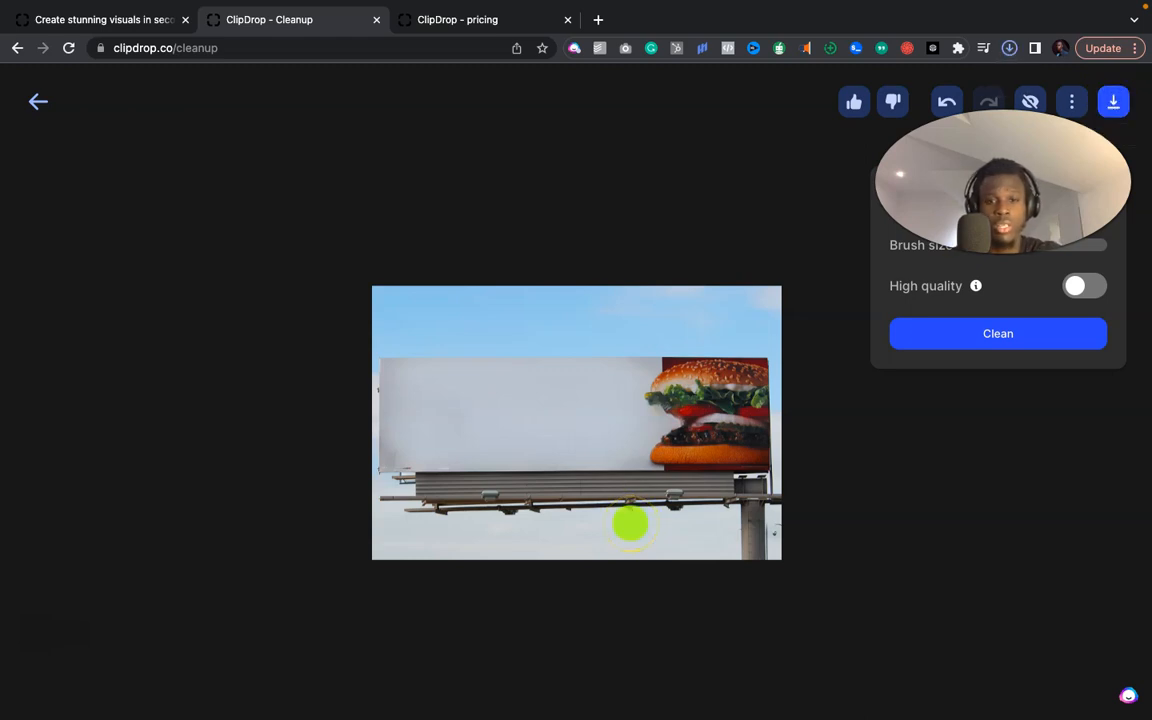
pyautogui.moveTo(768, 424)
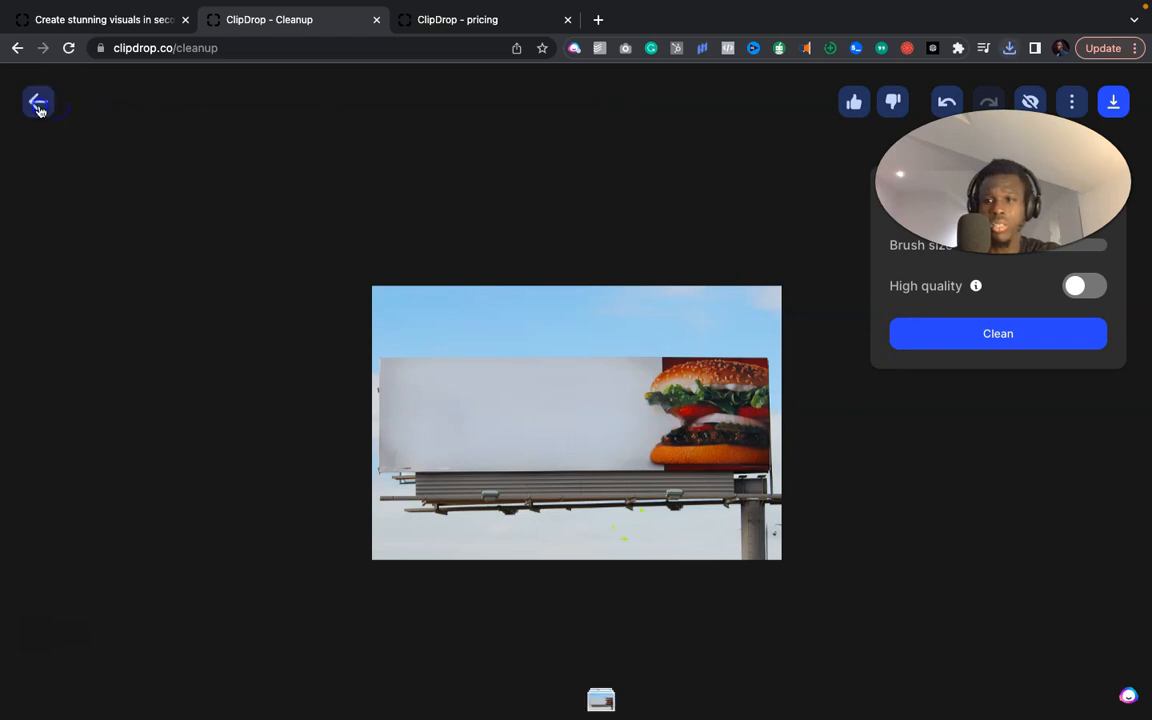
# Return to the Cleanup start page and scroll through its use-cases and back to top
pyautogui.click(40, 100)
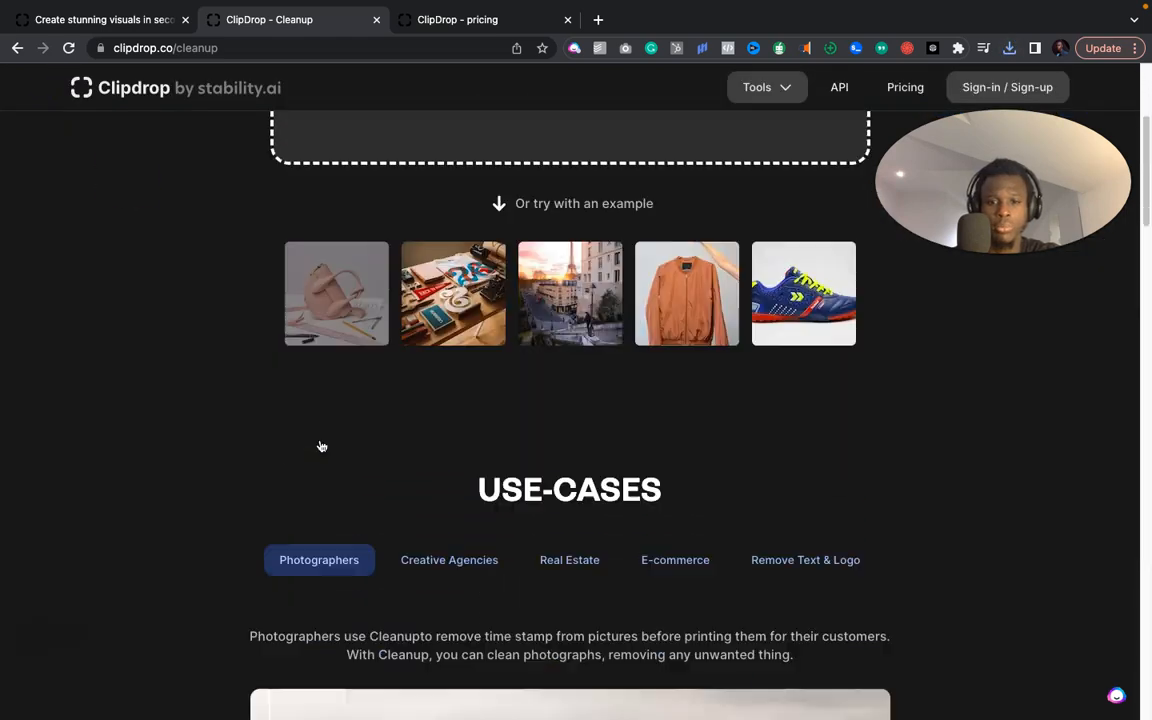
pyautogui.scroll(-3)
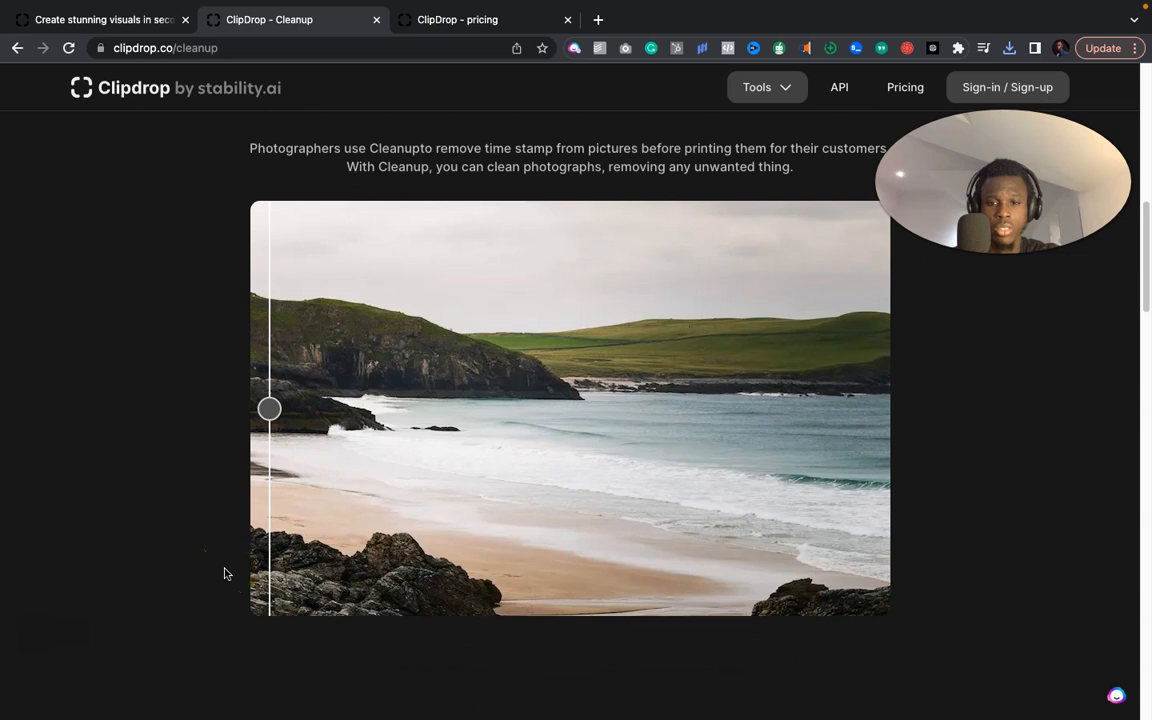
pyautogui.scroll(-3)
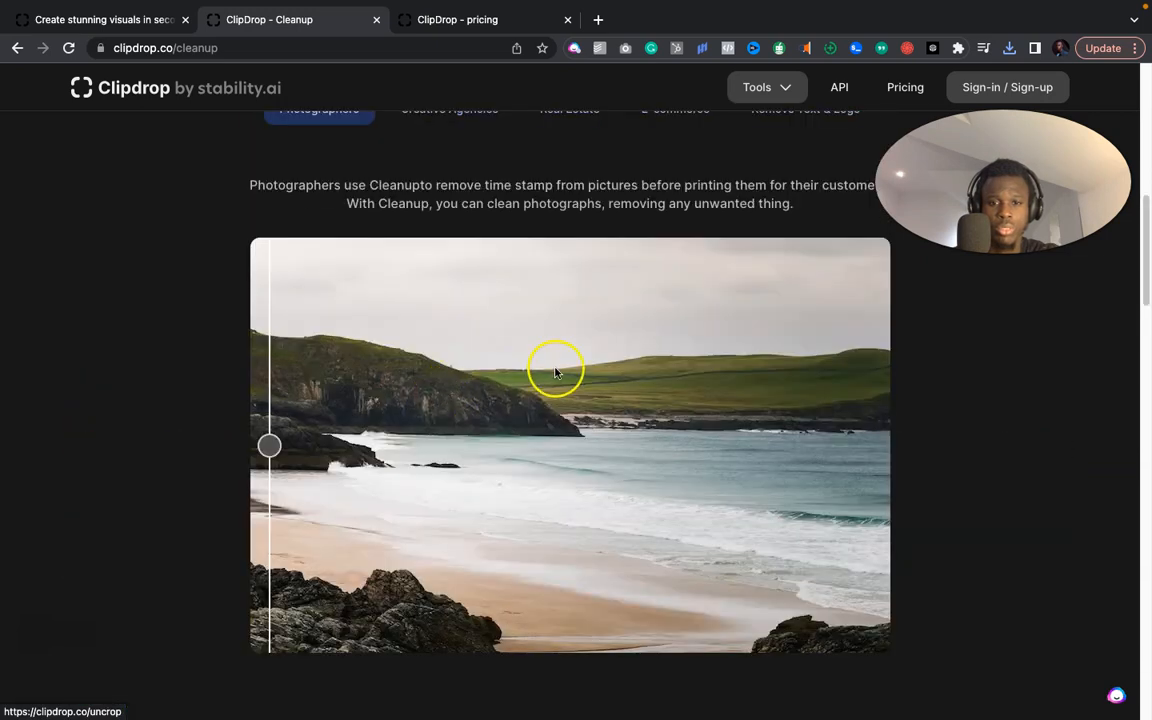
pyautogui.scroll(3)
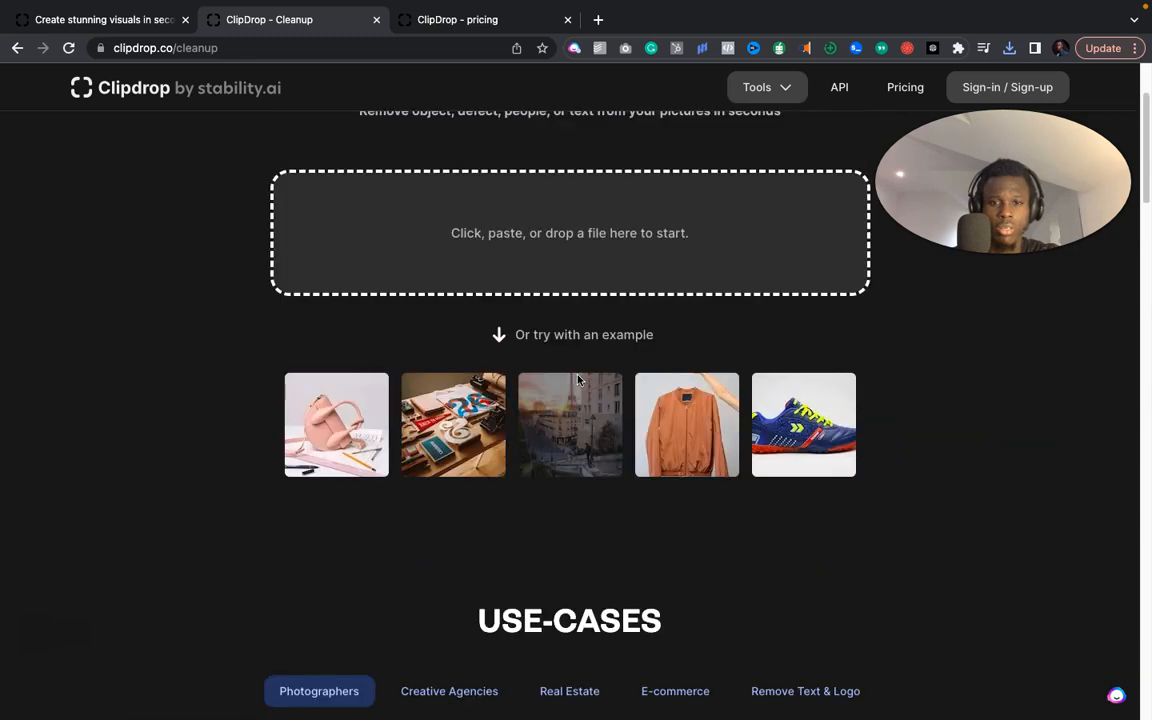
pyautogui.moveTo(472, 512)
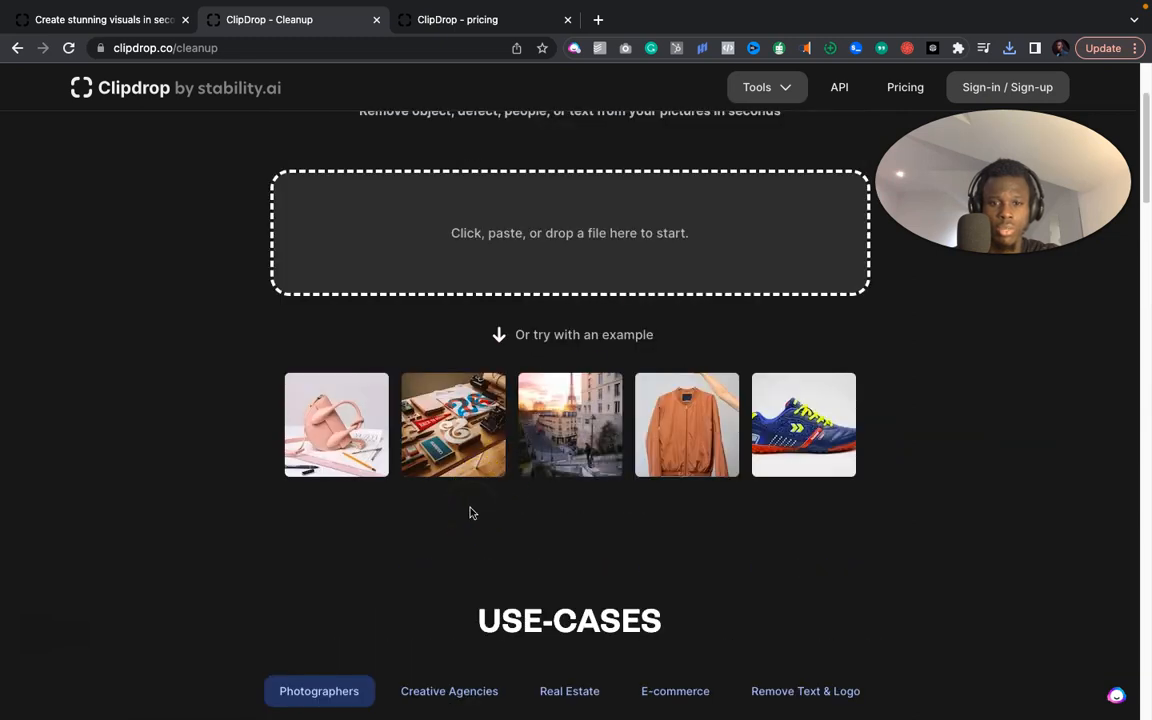
pyautogui.scroll(3)
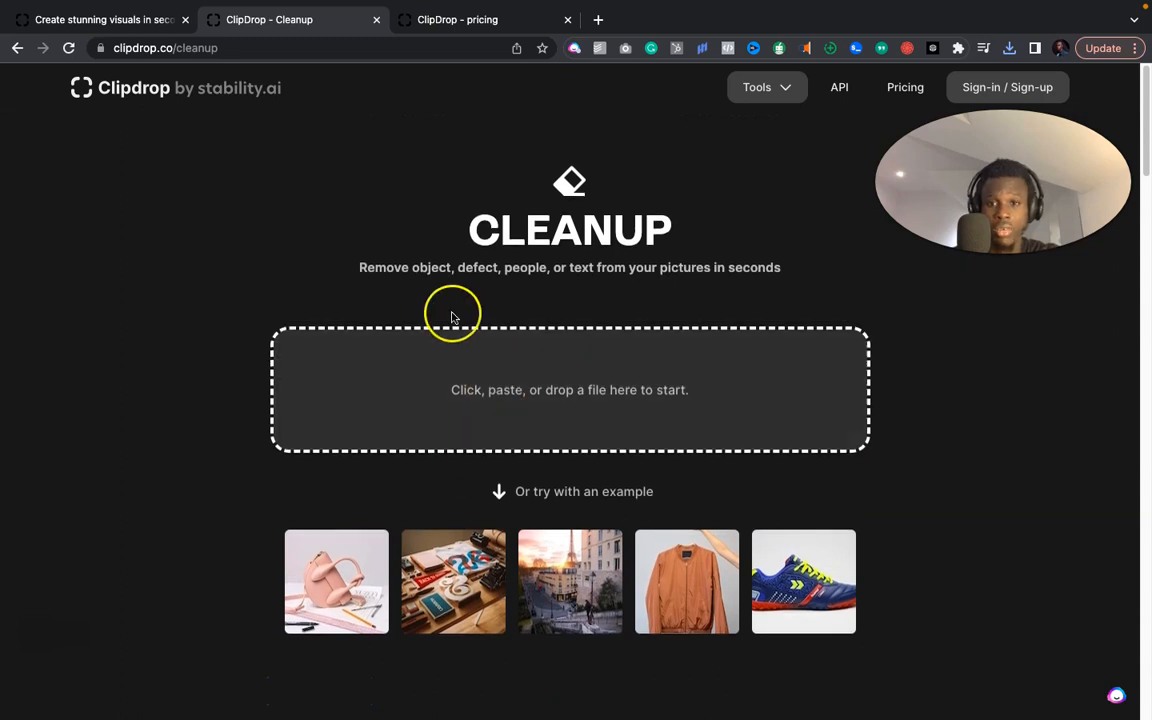
pyautogui.moveTo(452, 318)
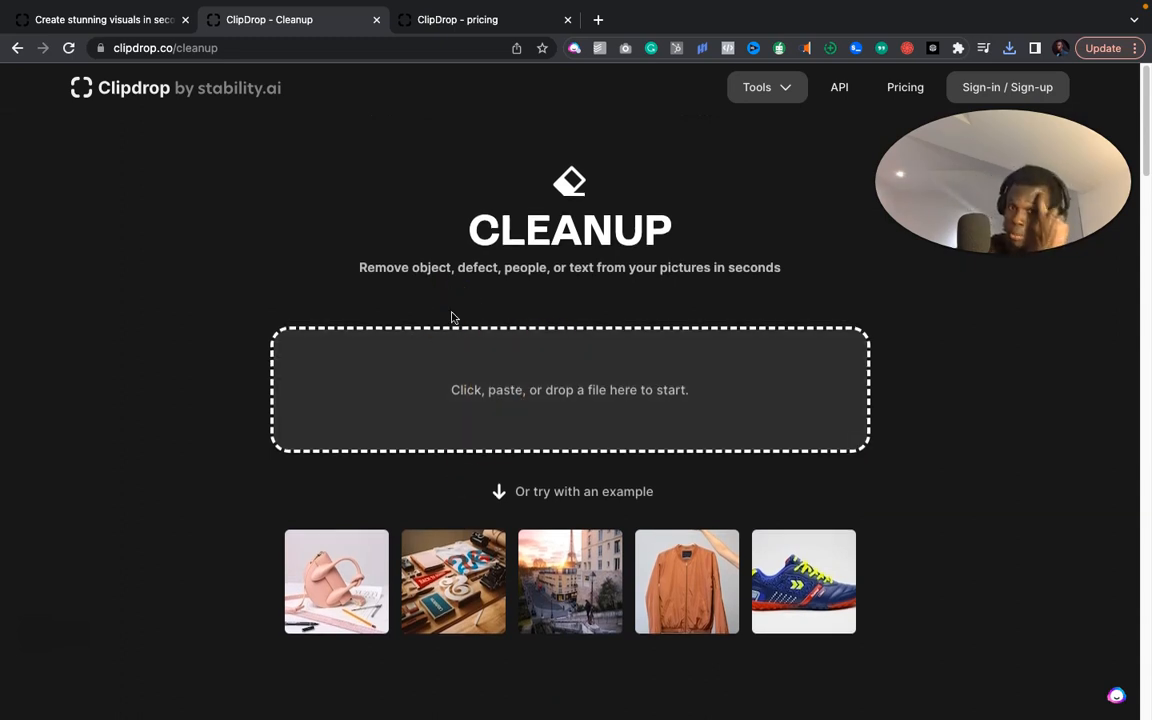
pyautogui.moveTo(386, 510)
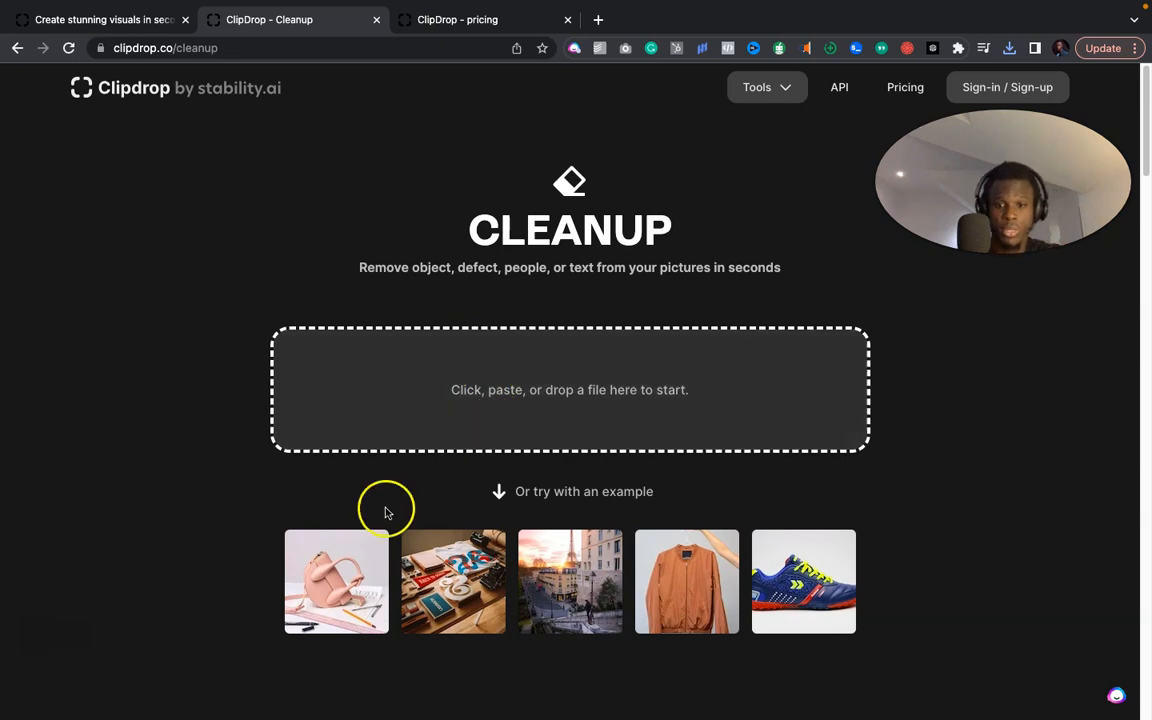
# Load the pink handbag example, brush a section of the ruler and clean it
pyautogui.click(336, 580)
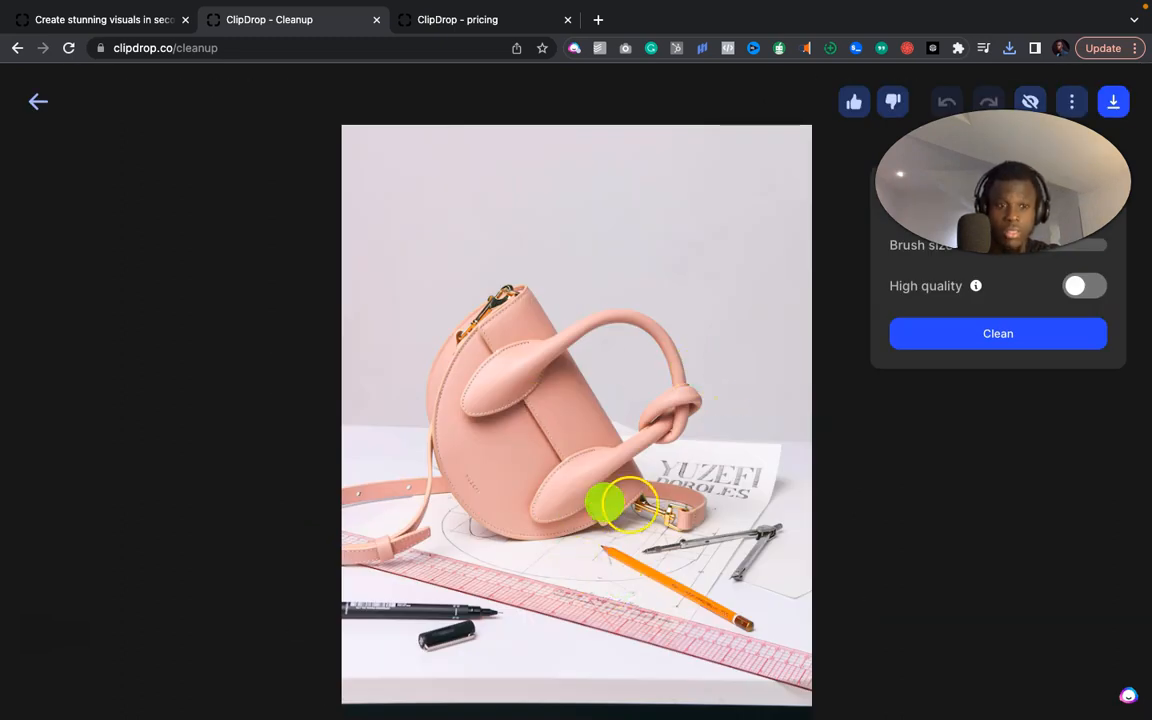
pyautogui.click(996, 332)
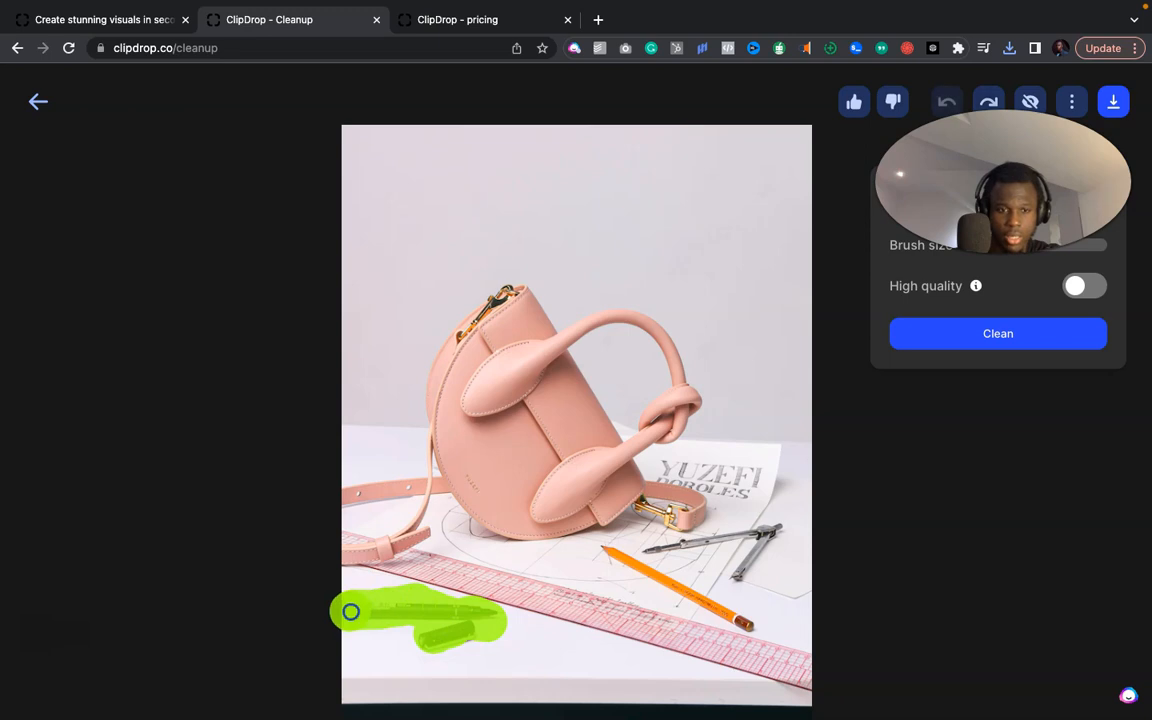
pyautogui.click(996, 332)
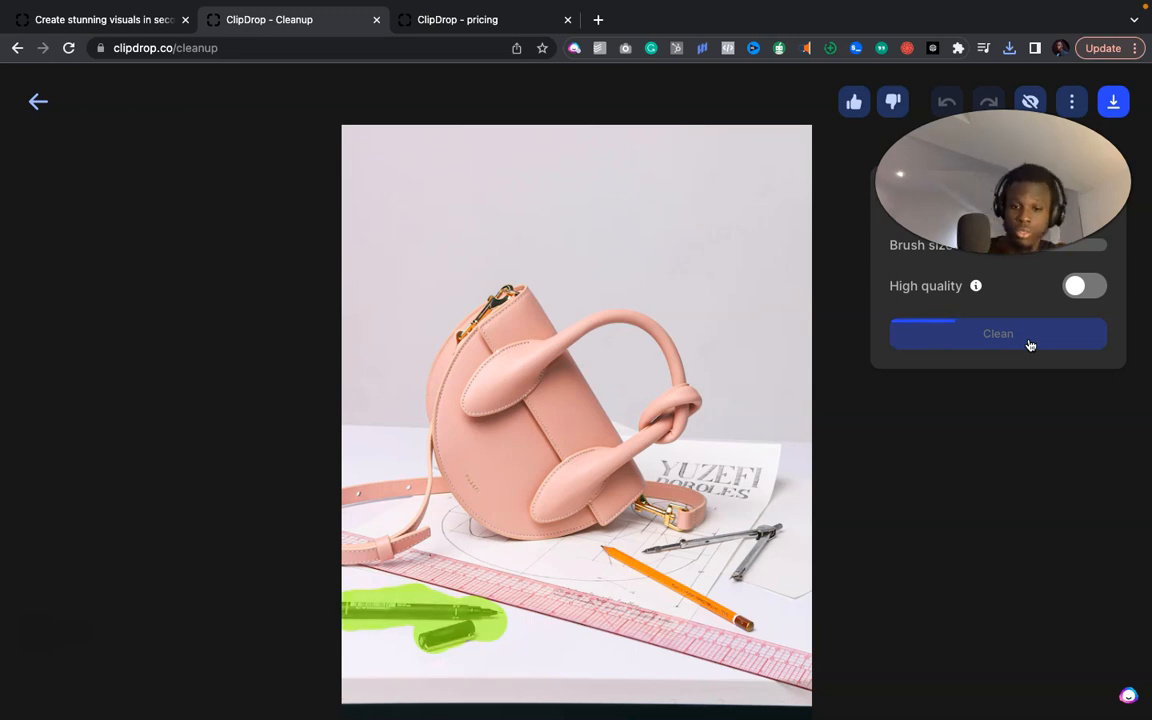
pyautogui.click(996, 332)
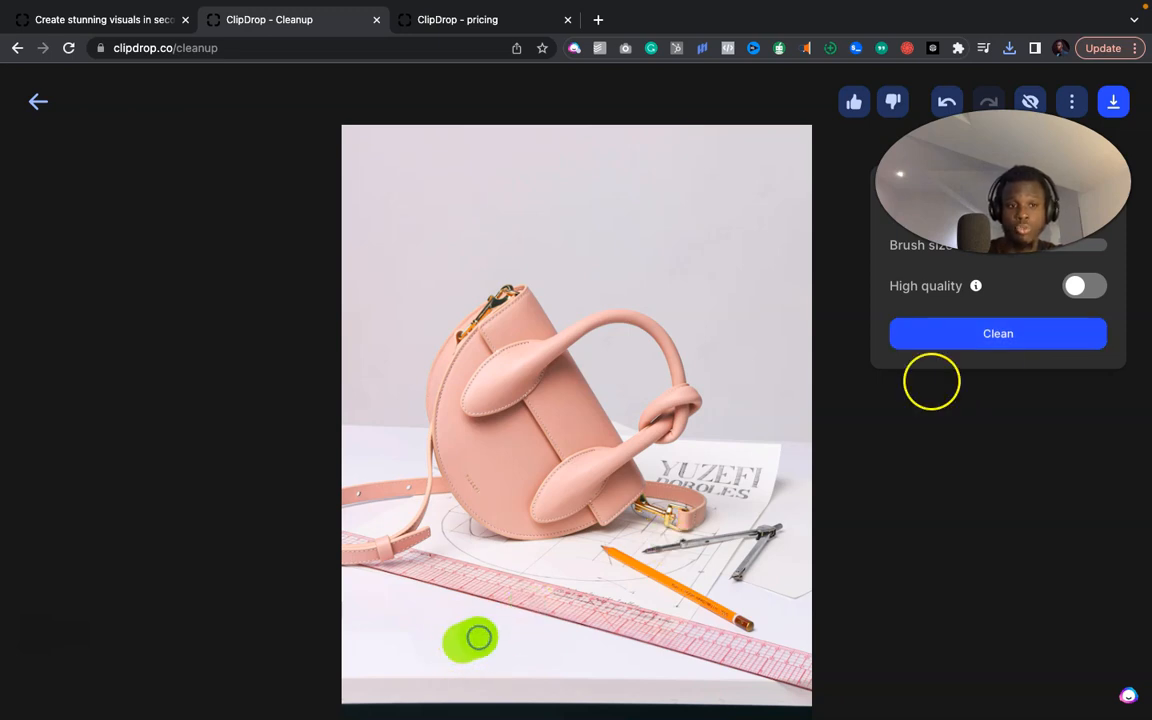
# Mark another spot on the ruler and clean it as well
pyautogui.click(996, 332)
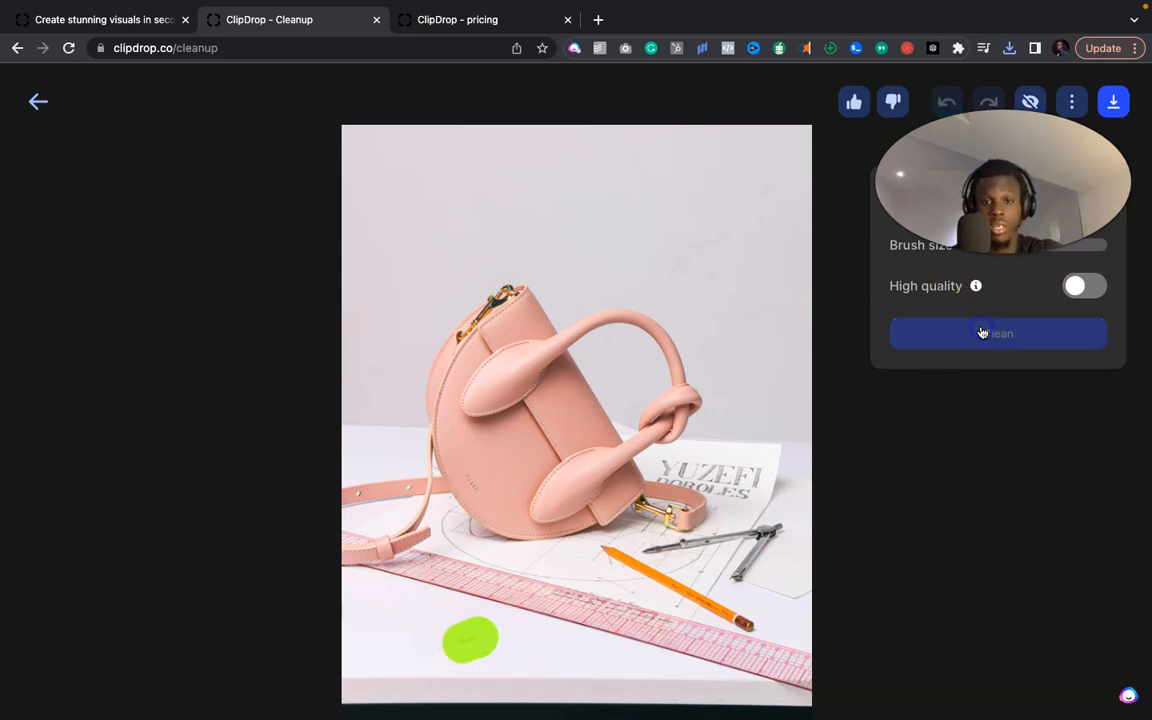
pyautogui.click(996, 332)
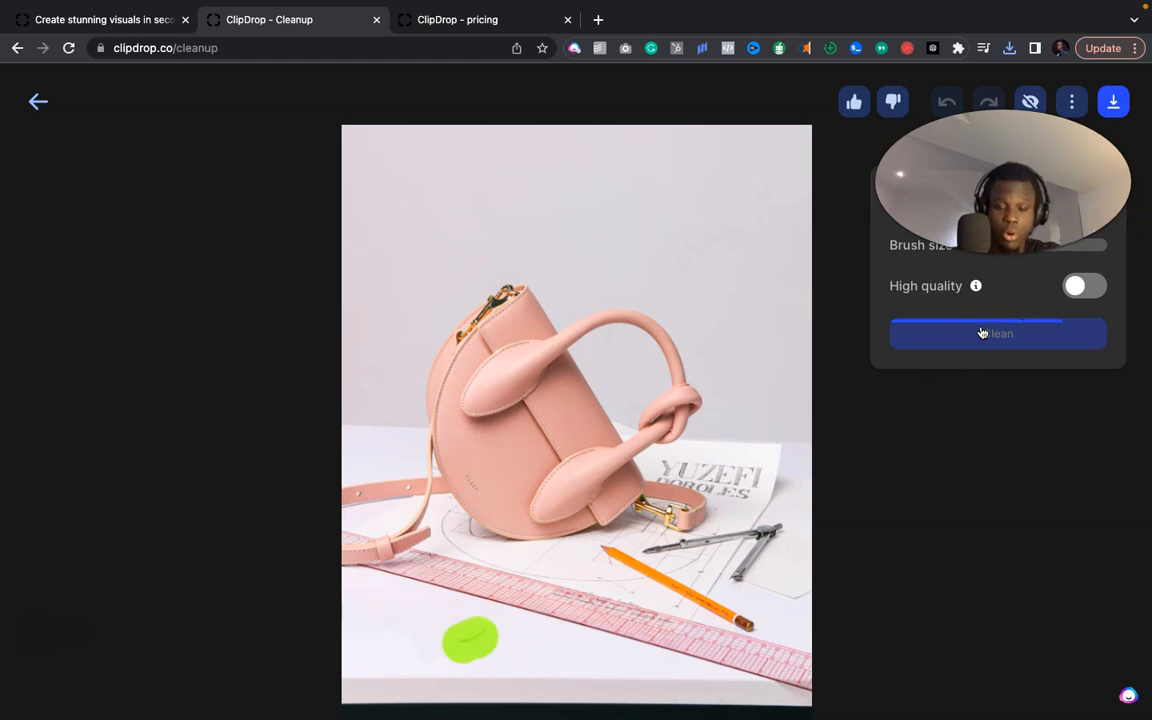
pyautogui.click(996, 332)
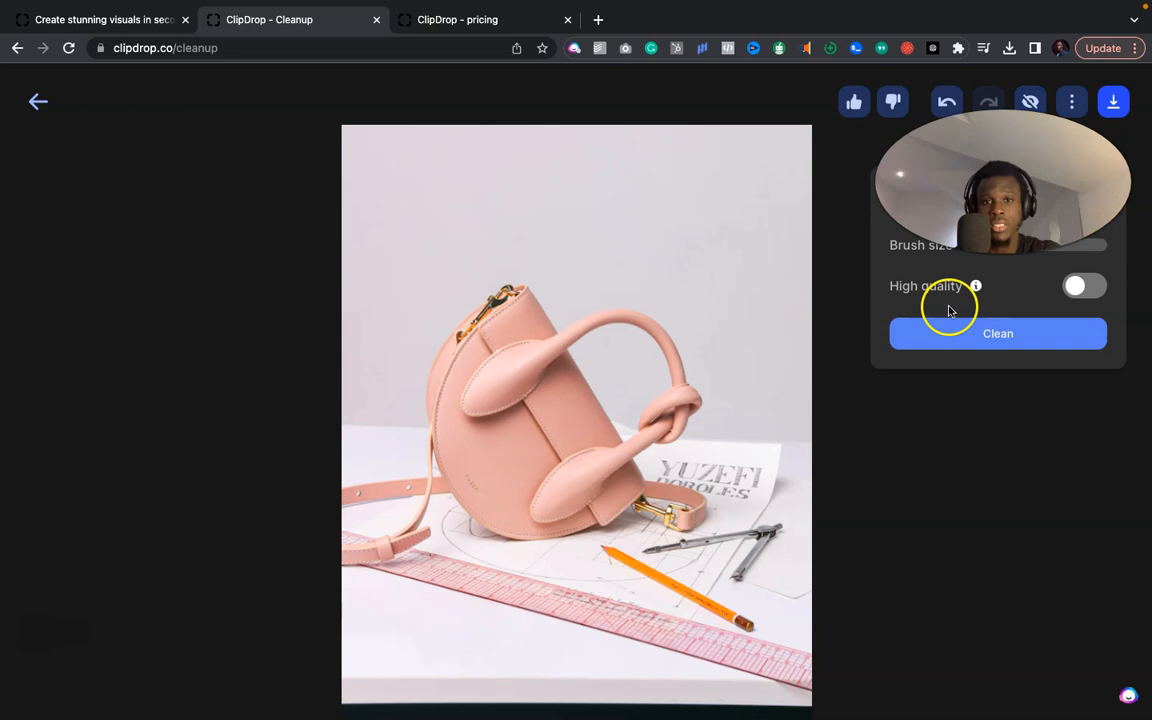
# View the pricing plans, then scroll the home page tools list toward Image Upscaler
pyautogui.click(456, 20)
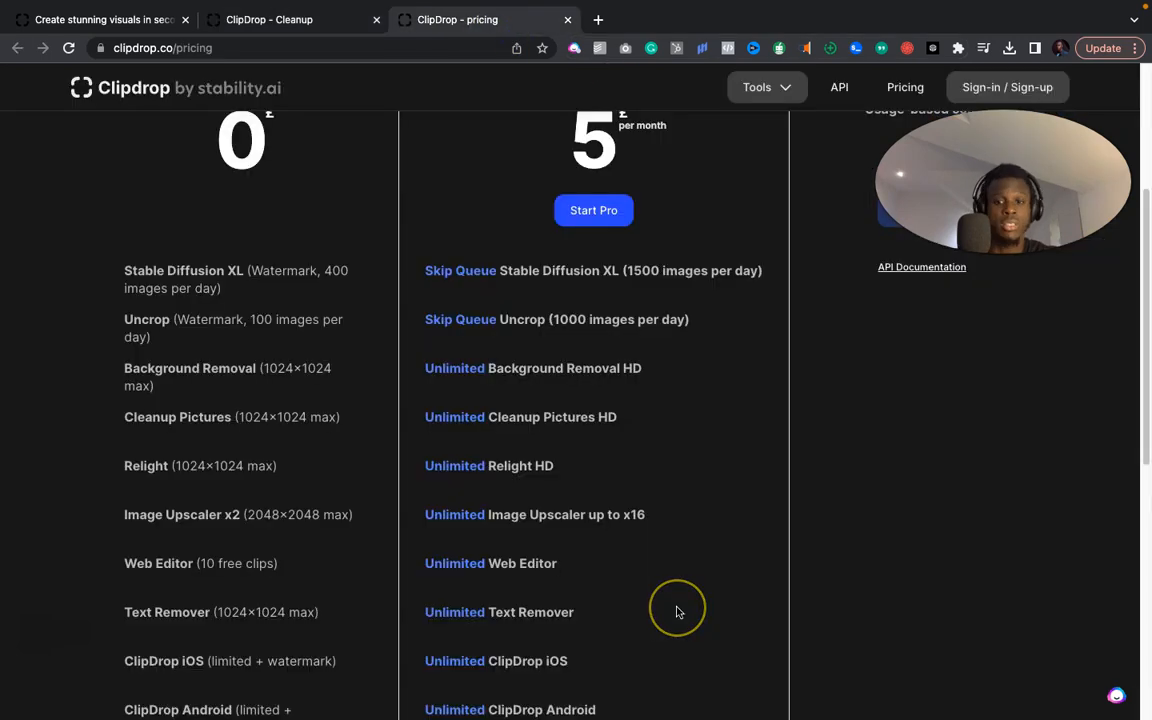
pyautogui.moveTo(512, 522)
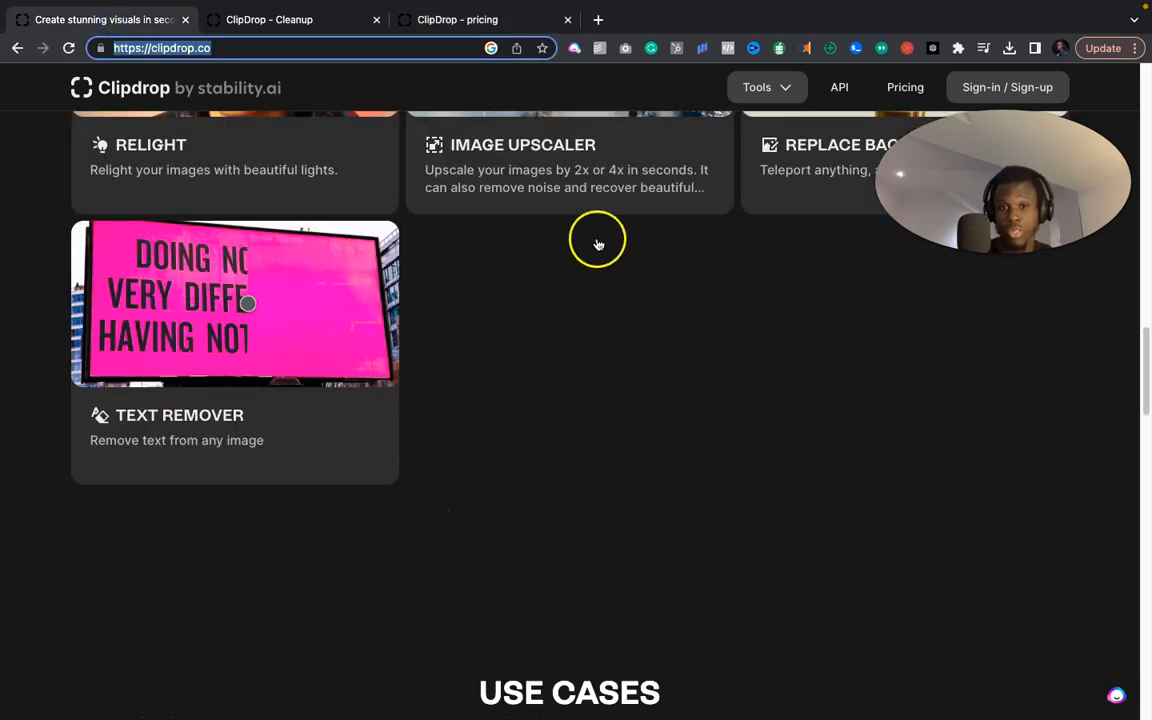
pyautogui.scroll(3)
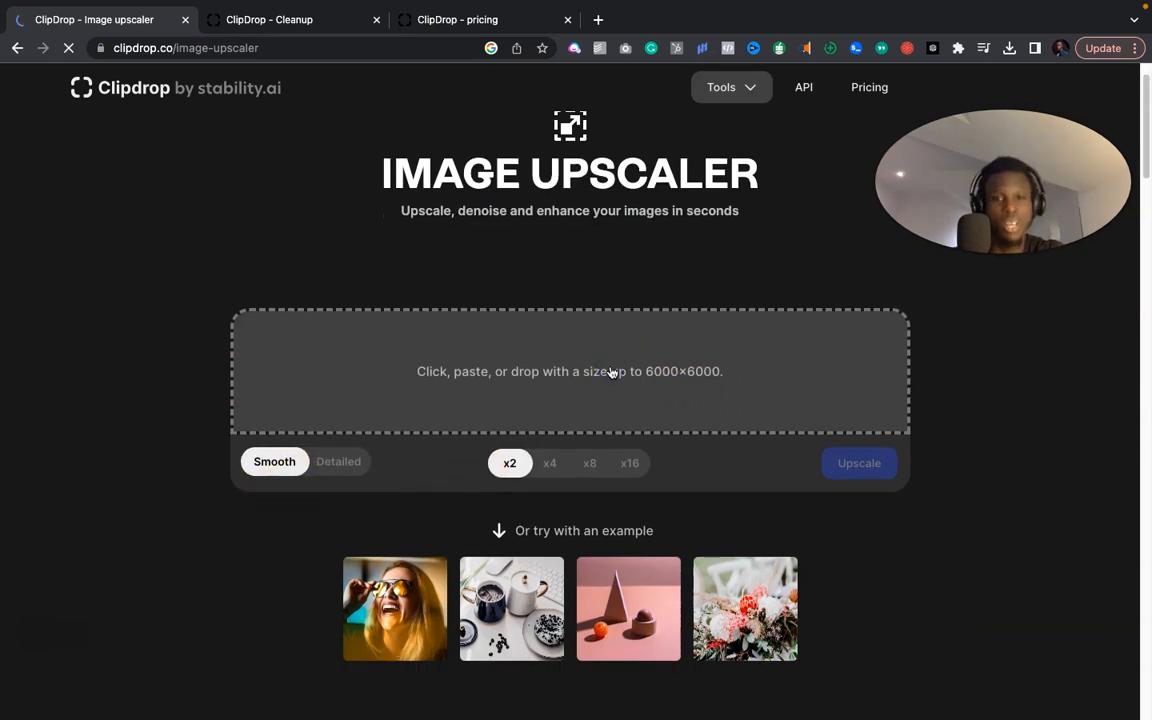
pyautogui.click(568, 370)
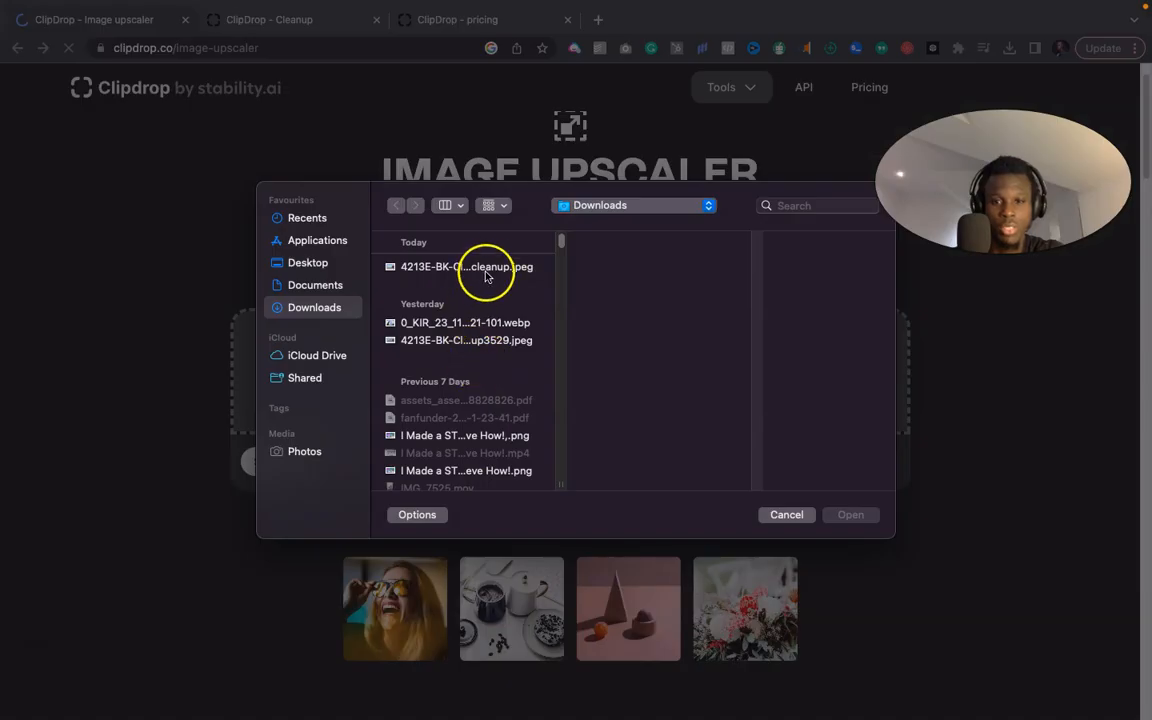
pyautogui.click(466, 266)
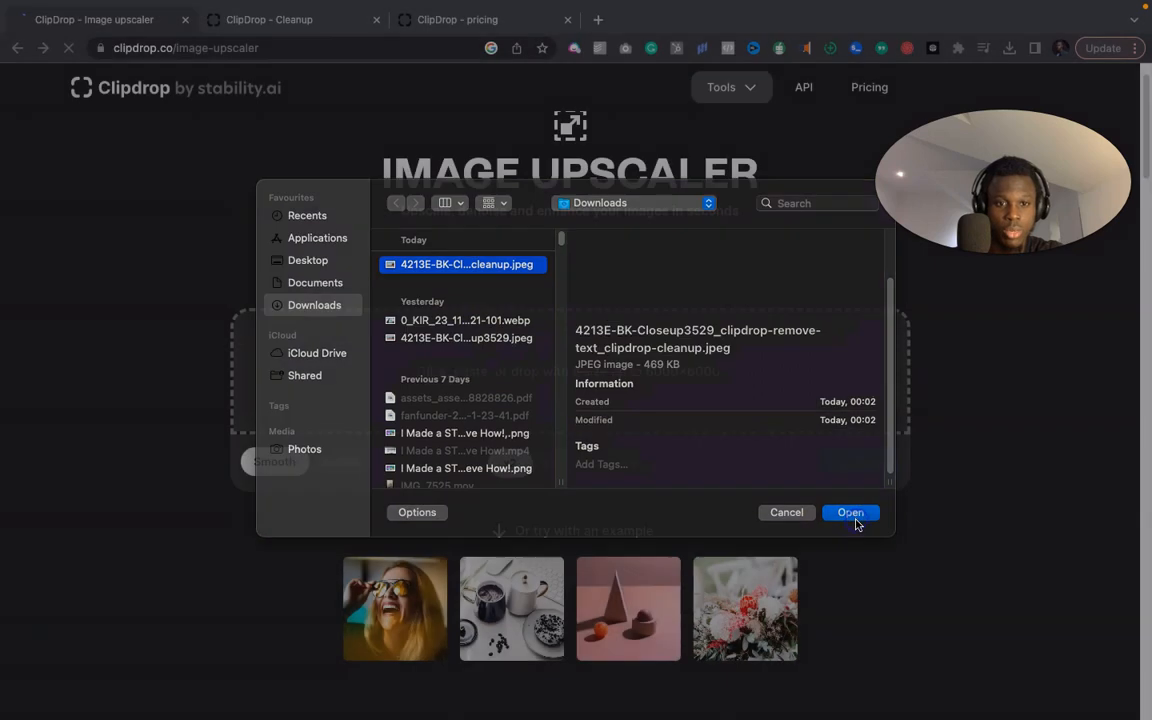
pyautogui.click(850, 512)
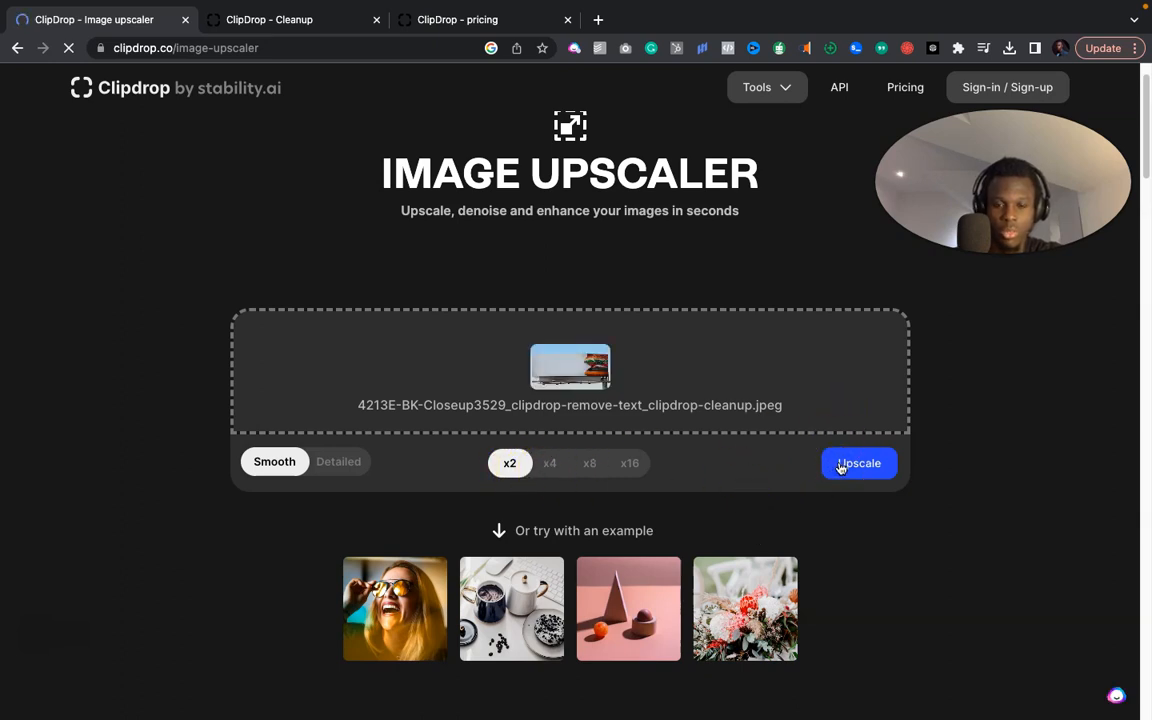
pyautogui.click(858, 464)
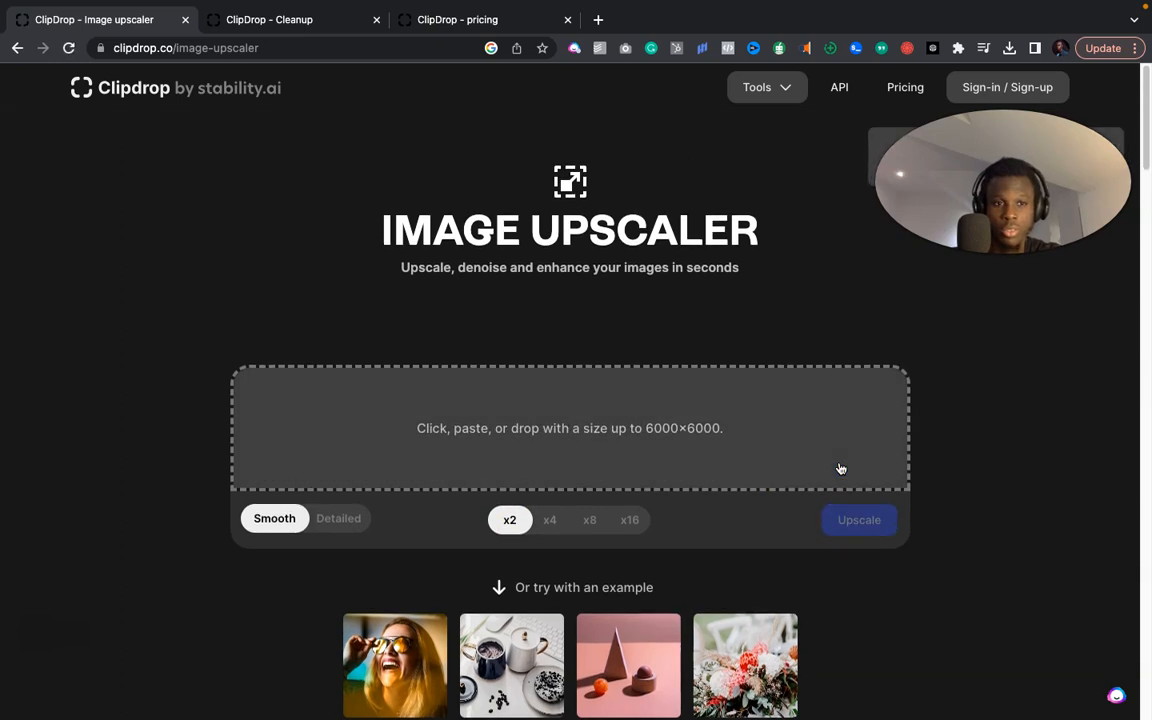
pyautogui.moveTo(868, 292)
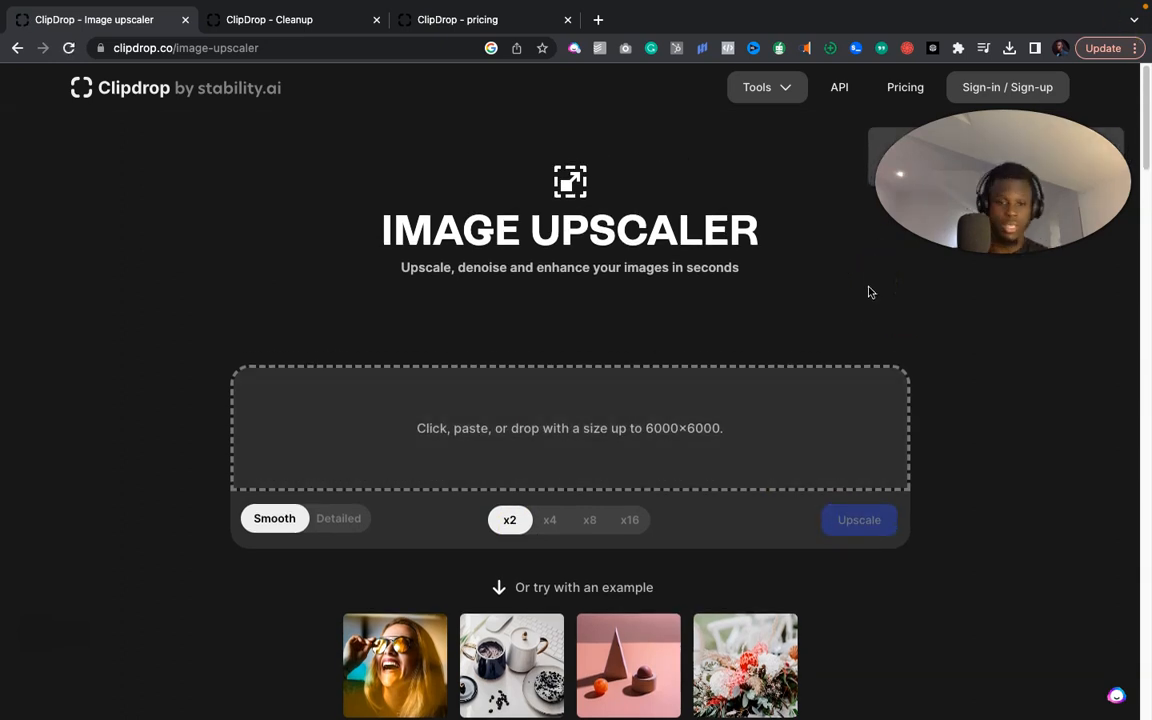